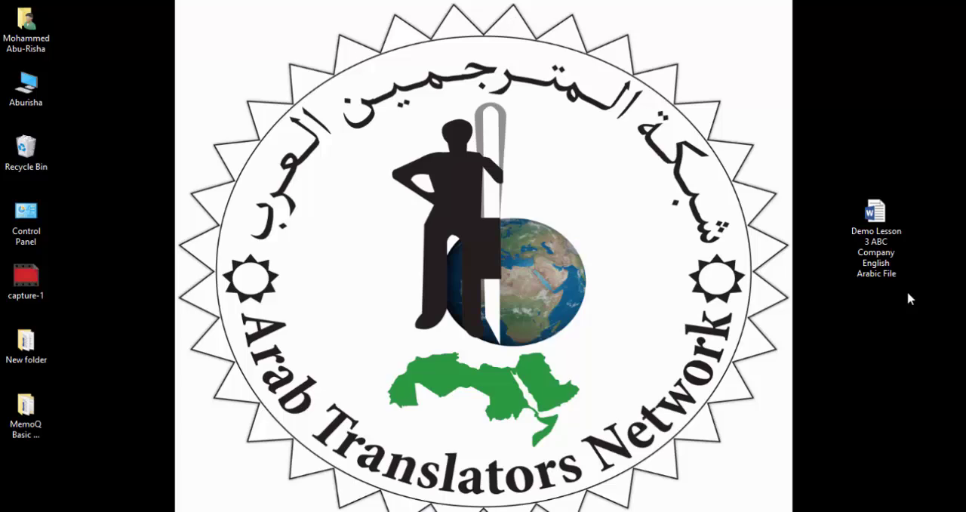
Step: Open the Demo Lesson 3 ABC Company English Arabic Word file from the desktop
left_click(875, 219)
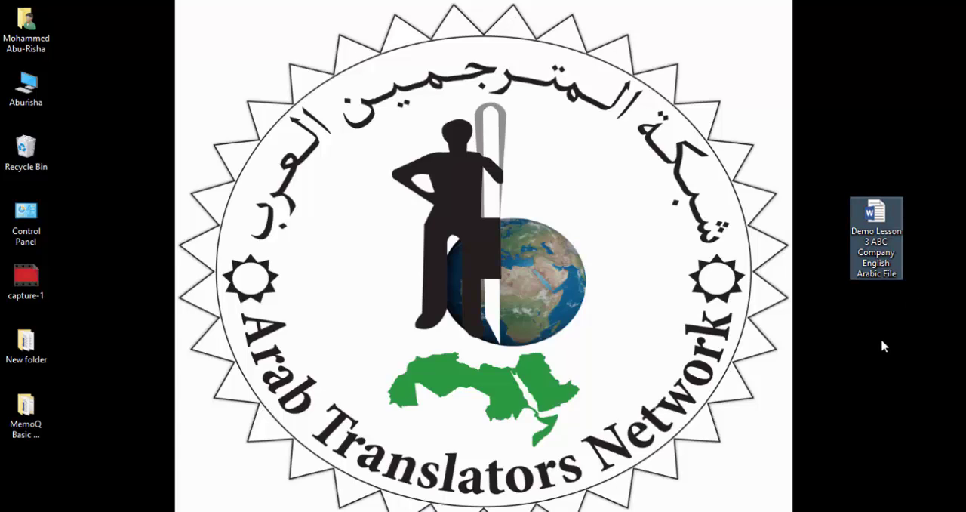
mouse_move(847, 280)
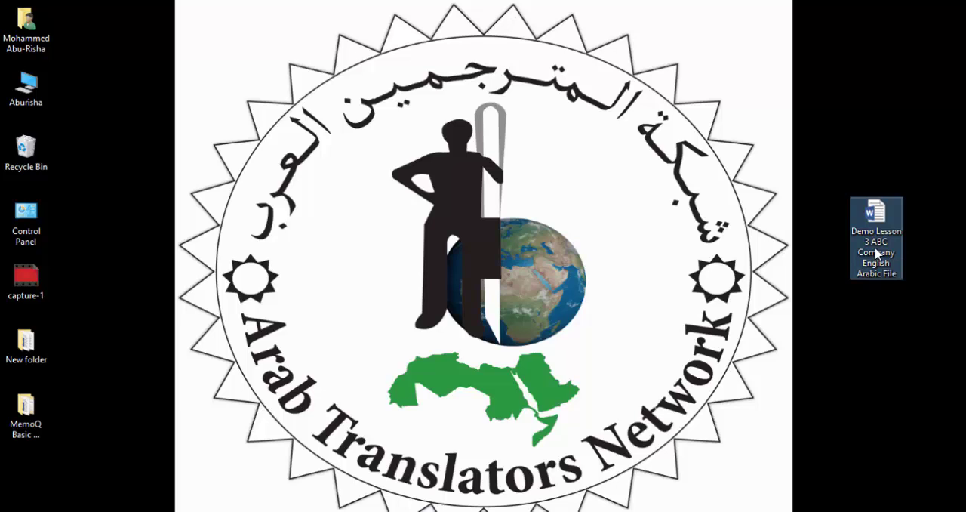
double_click(875, 219)
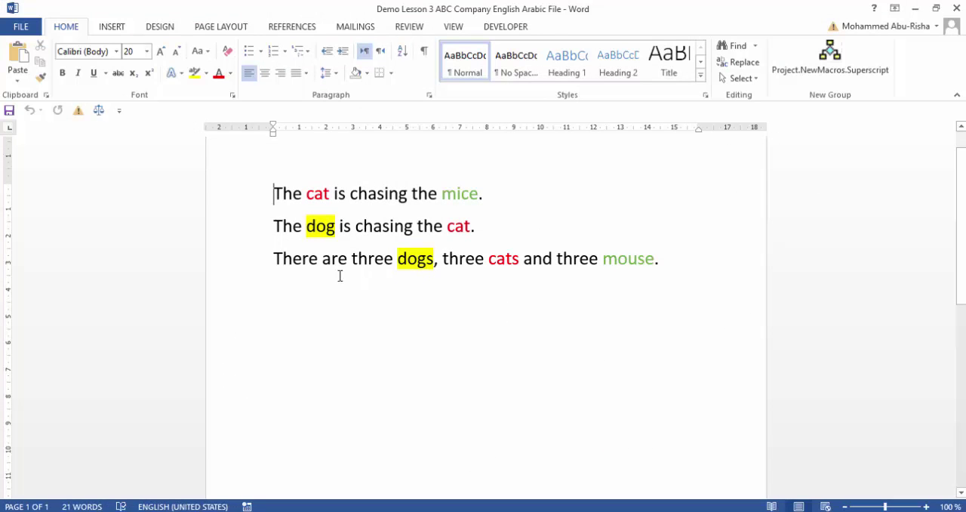
Step: Look over the cat, dog and mouse sentences, briefly selecting 'cat', then close Word
scroll("down", 3)
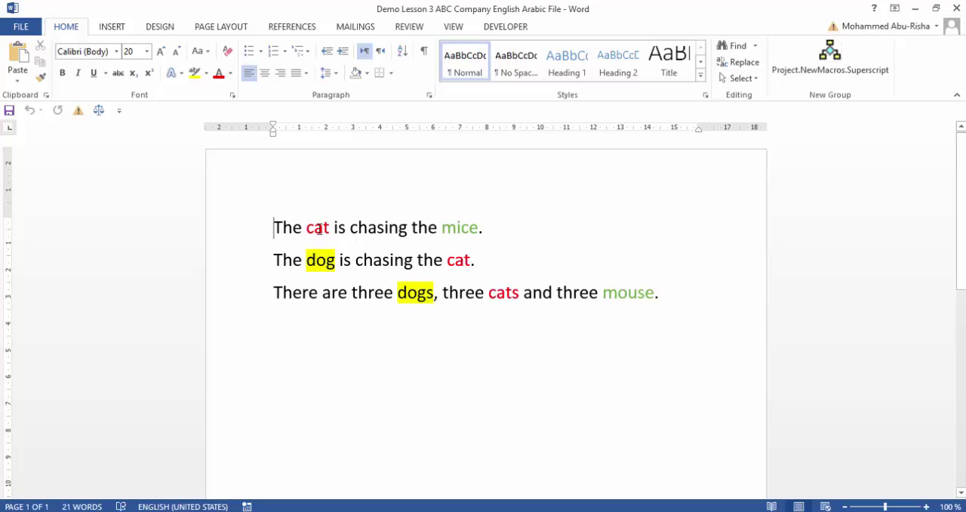
double_click(317, 227)
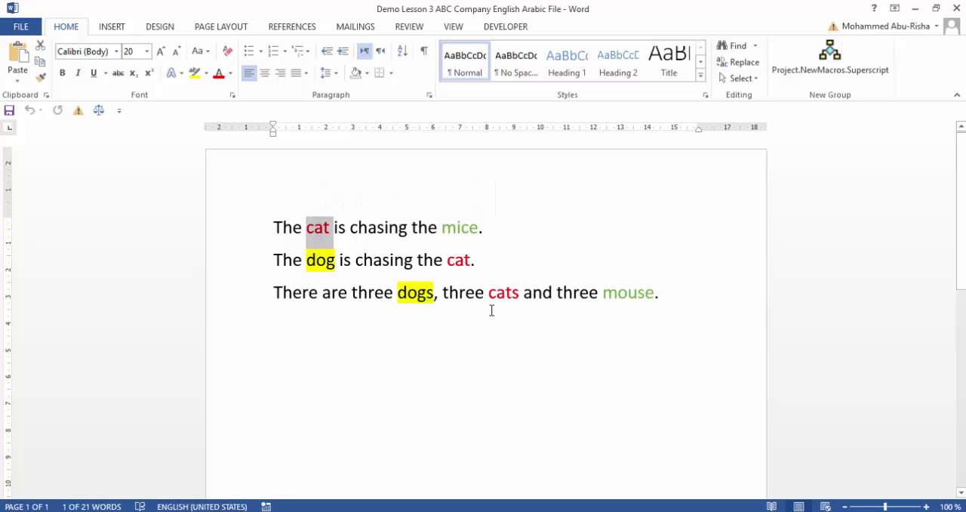
left_click(329, 240)
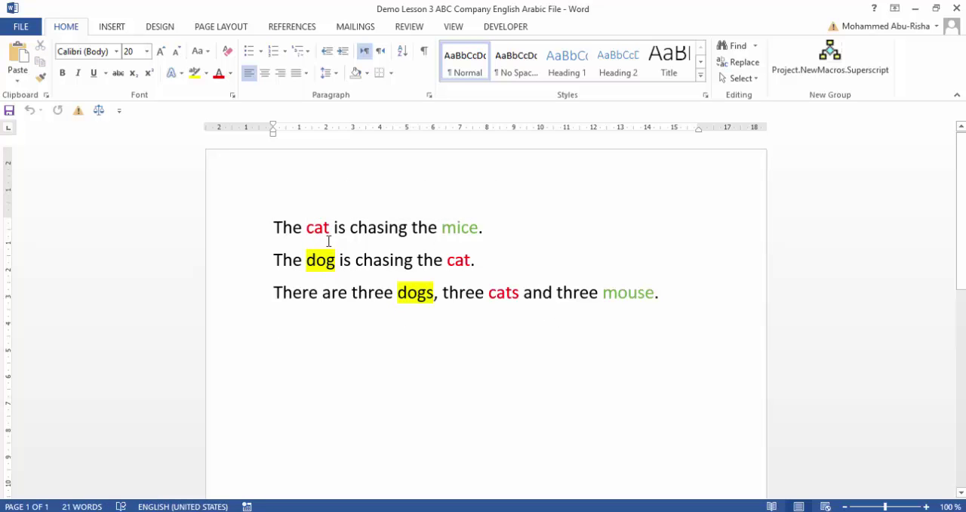
scroll("up", 3)
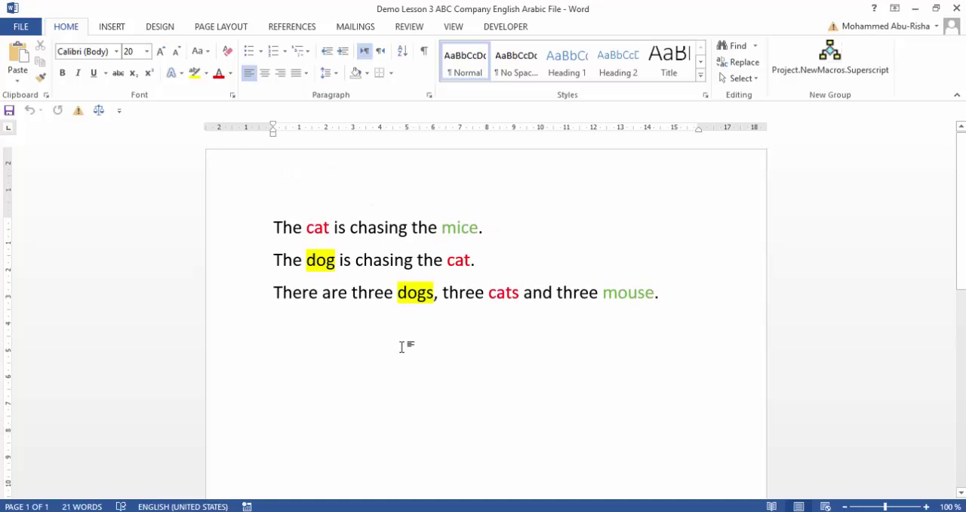
left_click(275, 325)
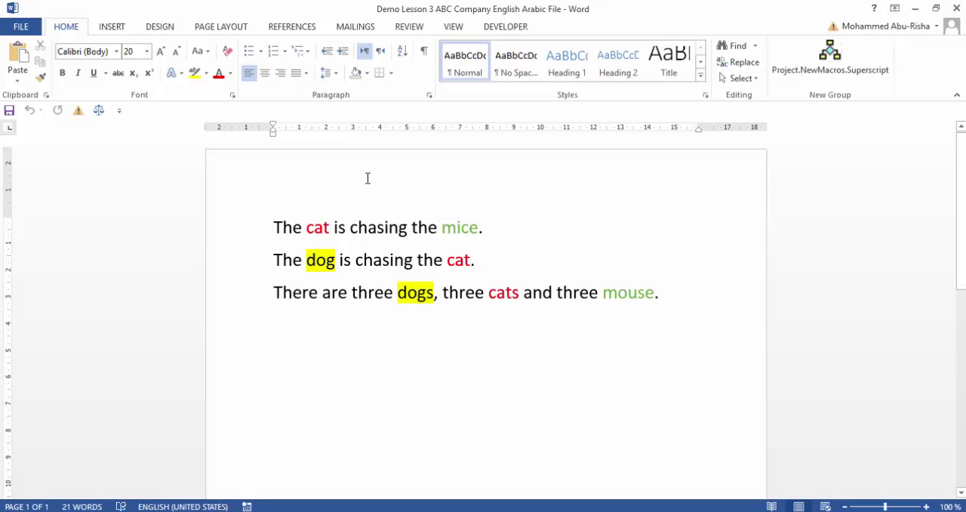
mouse_move(447, 240)
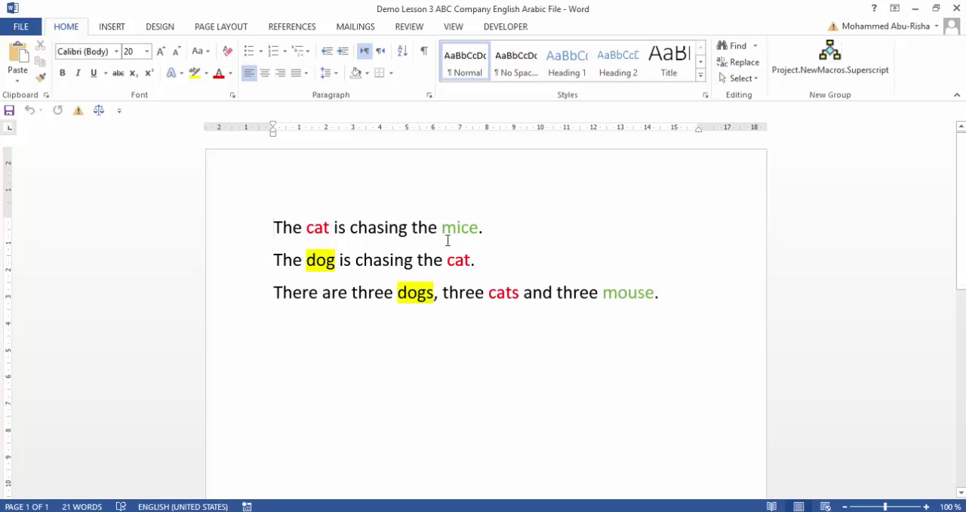
left_click(274, 227)
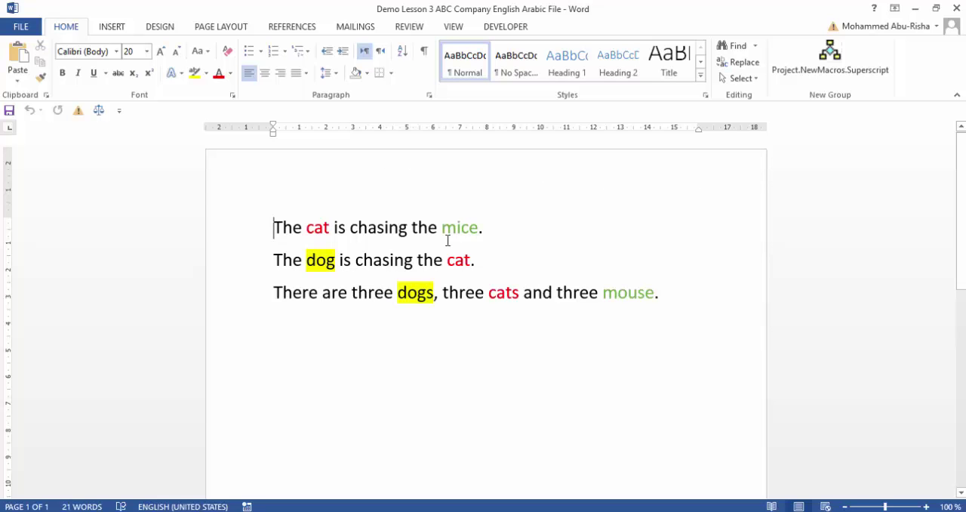
mouse_move(888, 18)
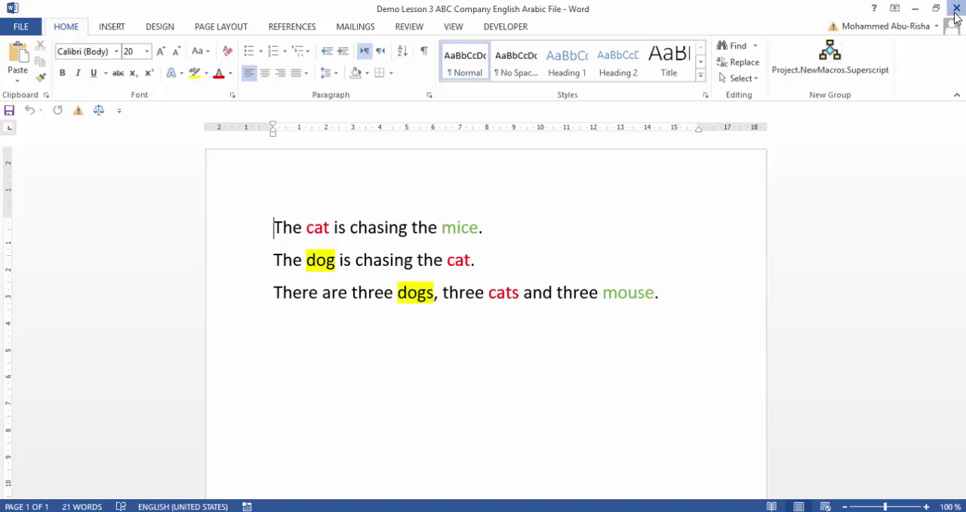
left_click(956, 9)
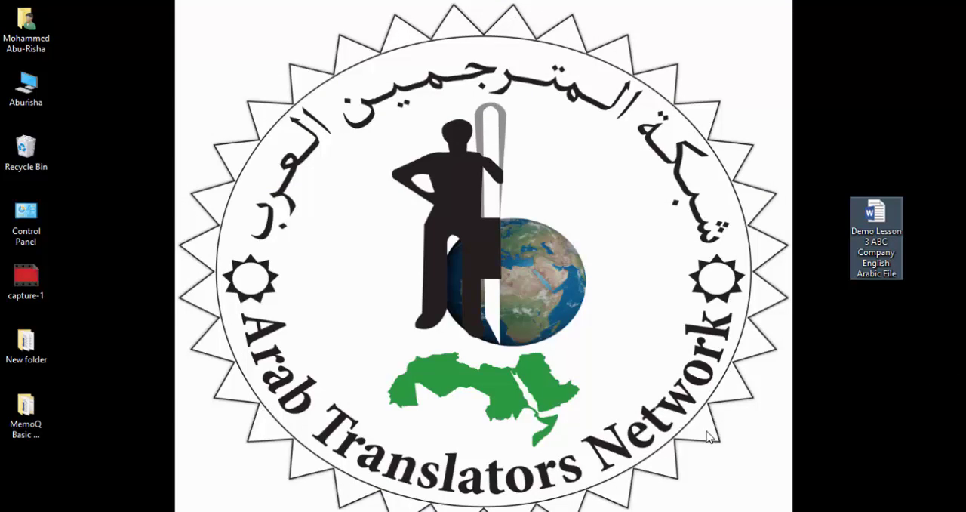
mouse_move(625, 452)
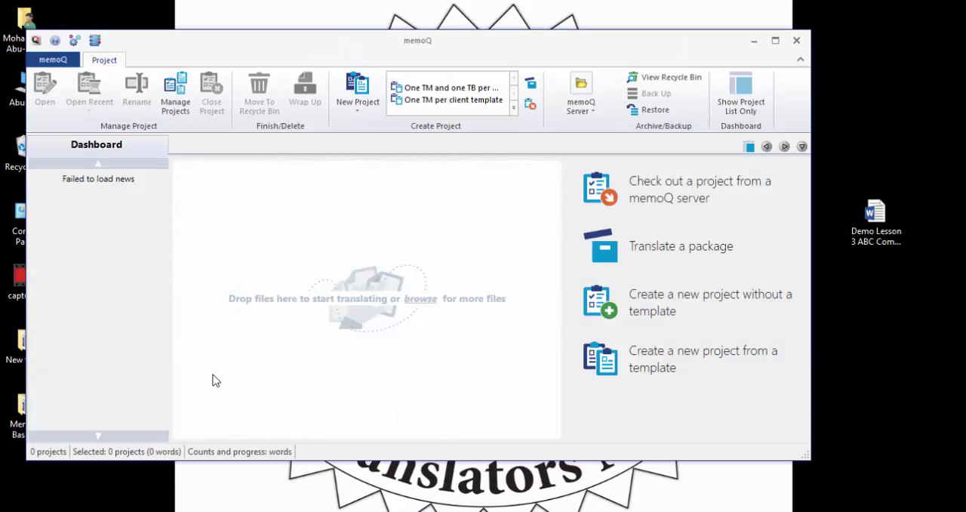
mouse_move(486, 198)
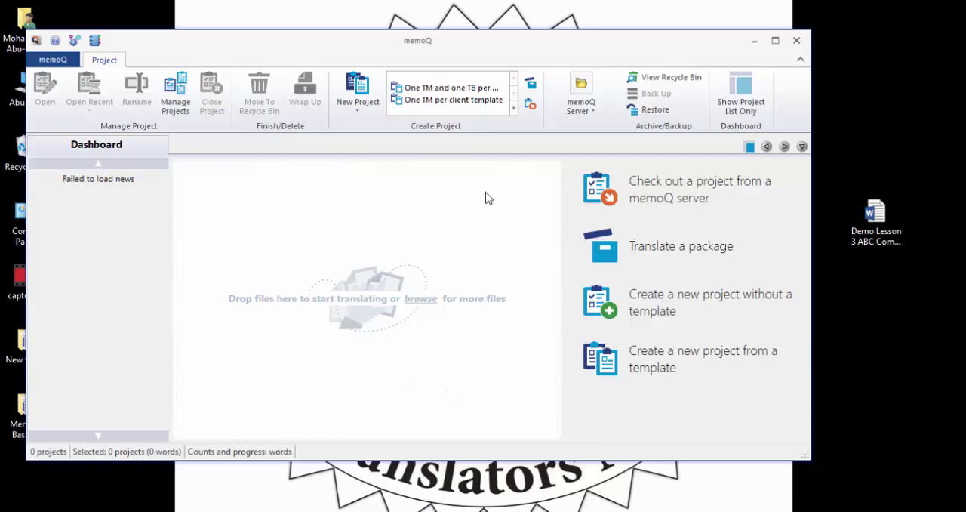
mouse_move(287, 175)
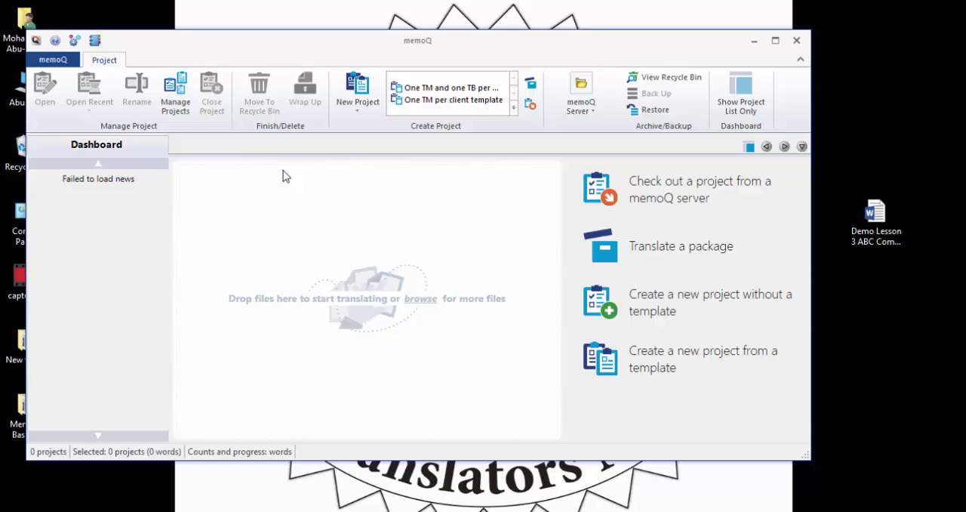
mouse_move(285, 212)
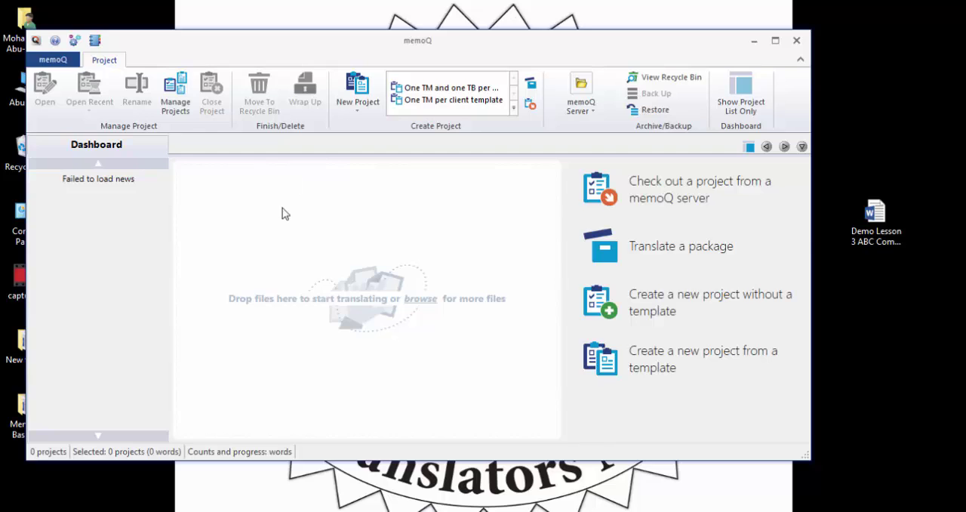
mouse_move(260, 254)
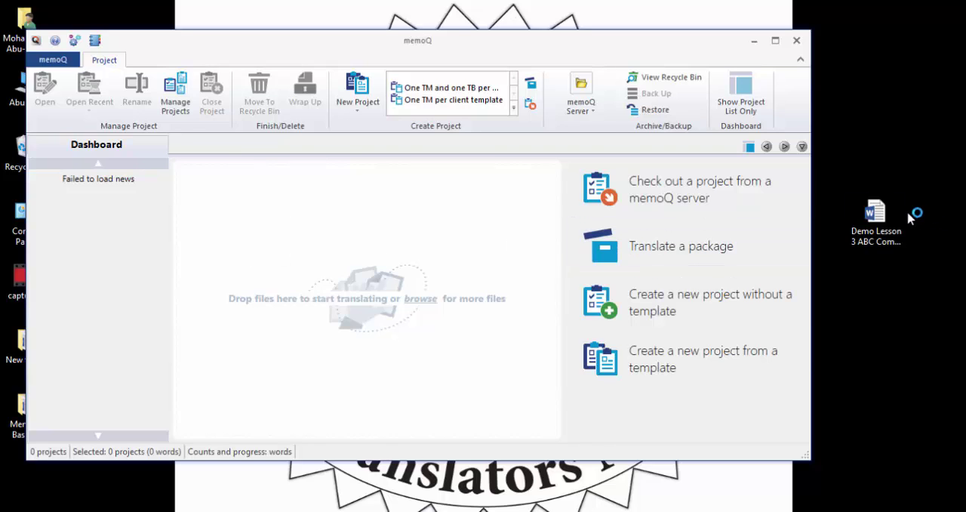
left_click(876, 214)
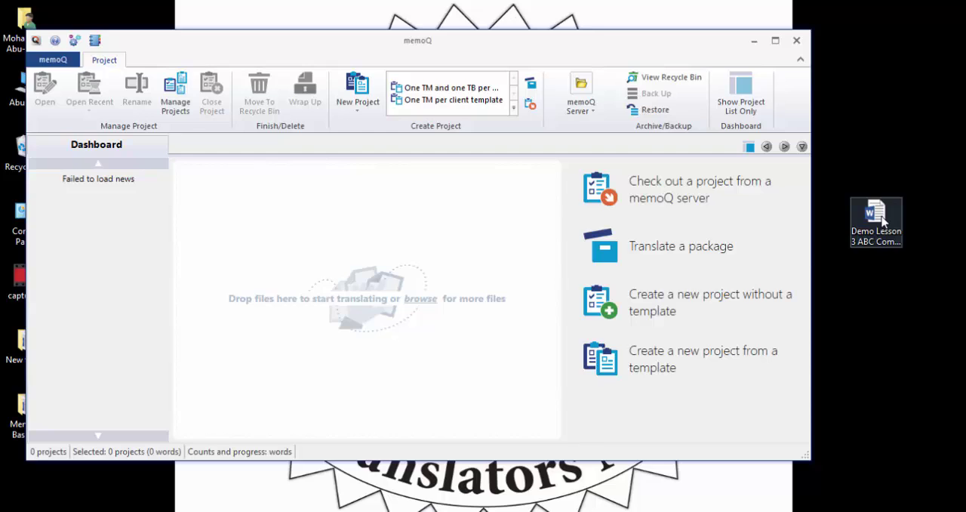
mouse_move(900, 217)
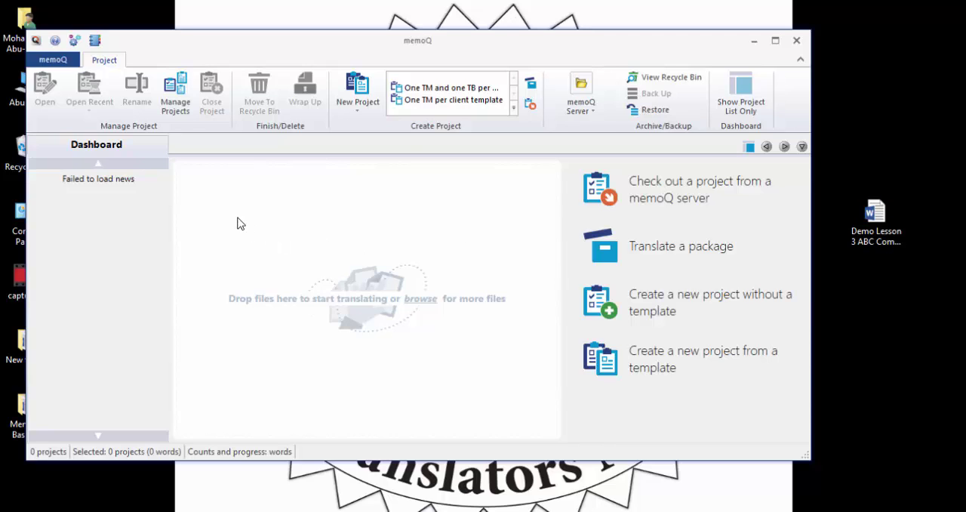
mouse_move(219, 254)
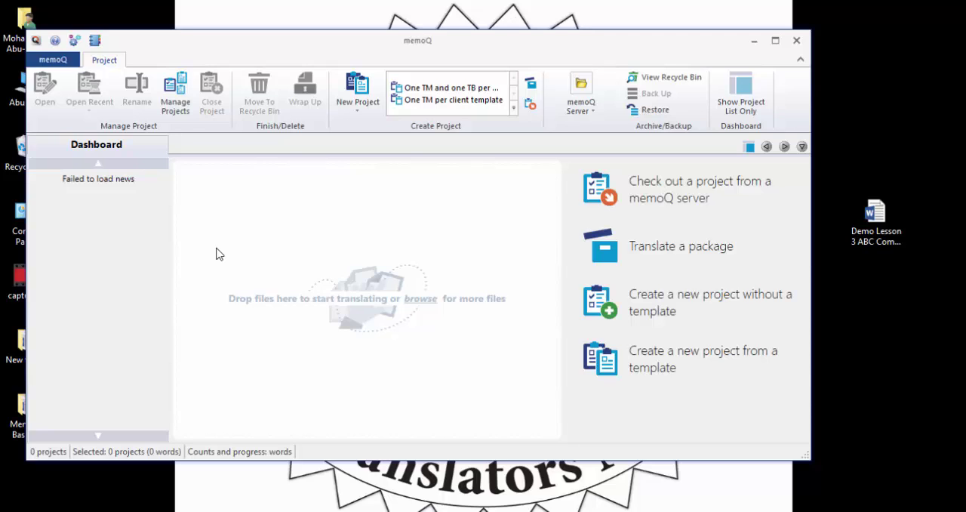
mouse_move(700, 85)
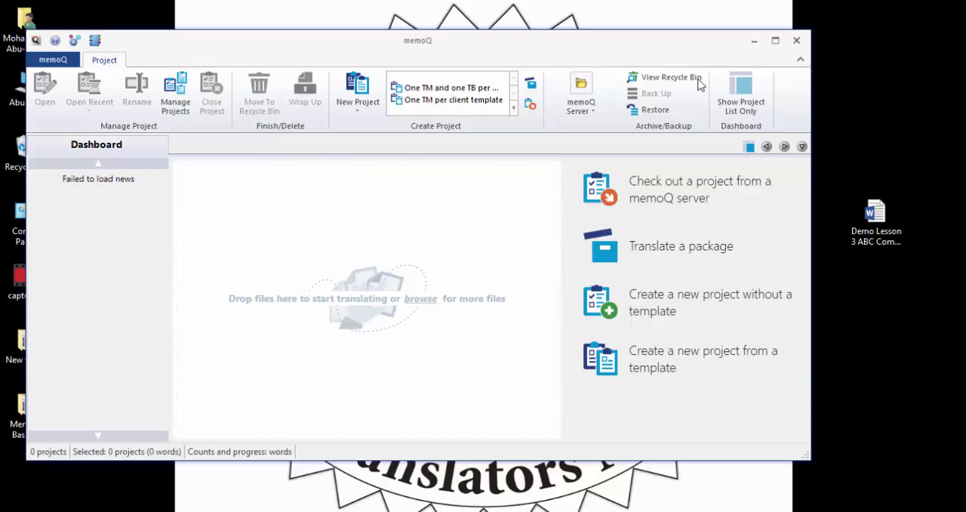
mouse_move(244, 262)
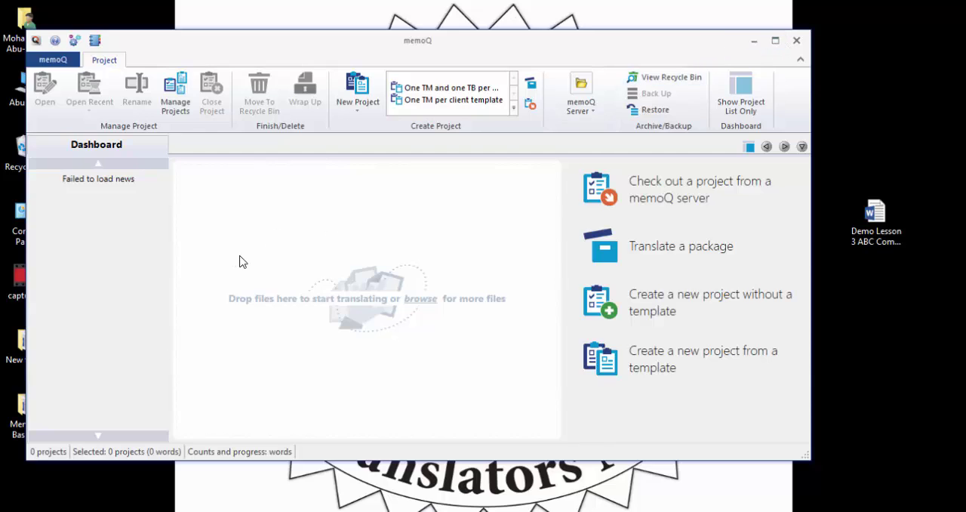
mouse_move(246, 239)
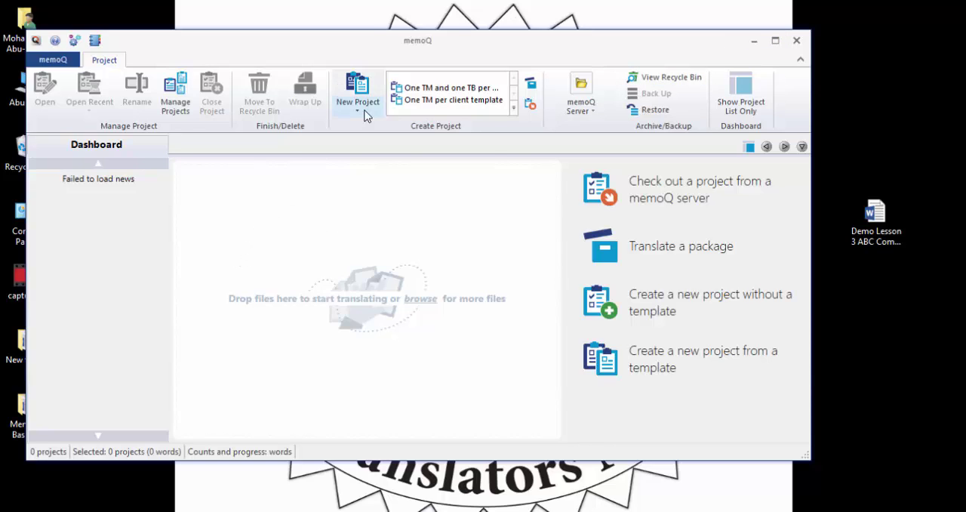
left_click(356, 94)
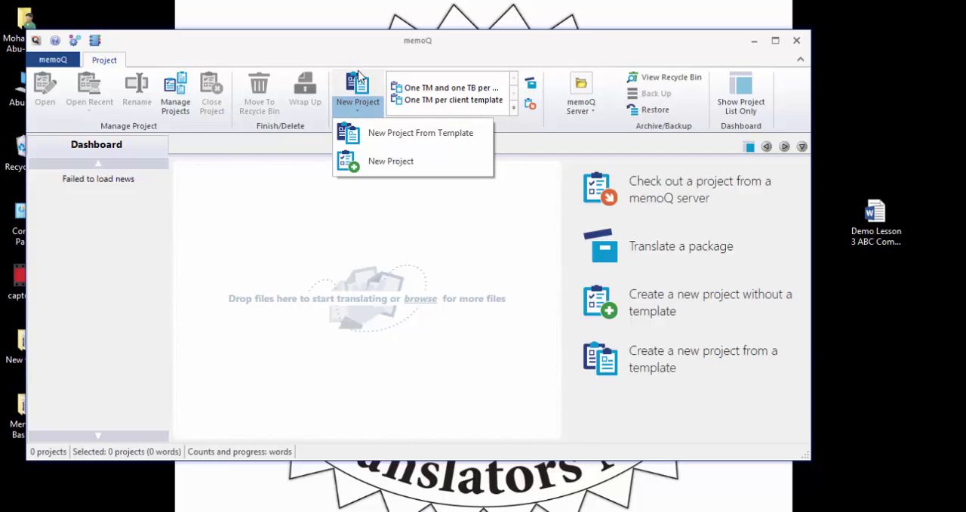
mouse_move(391, 160)
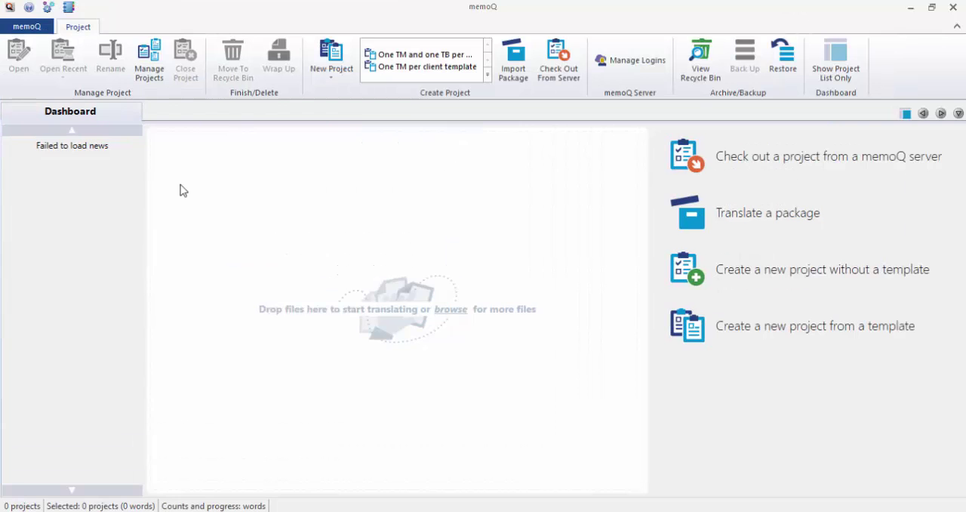
left_click(331, 59)
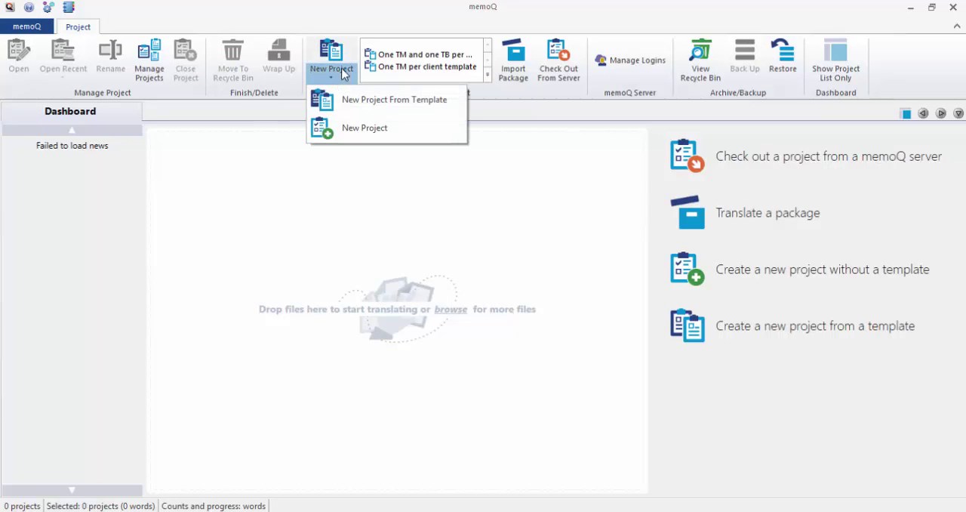
mouse_move(365, 126)
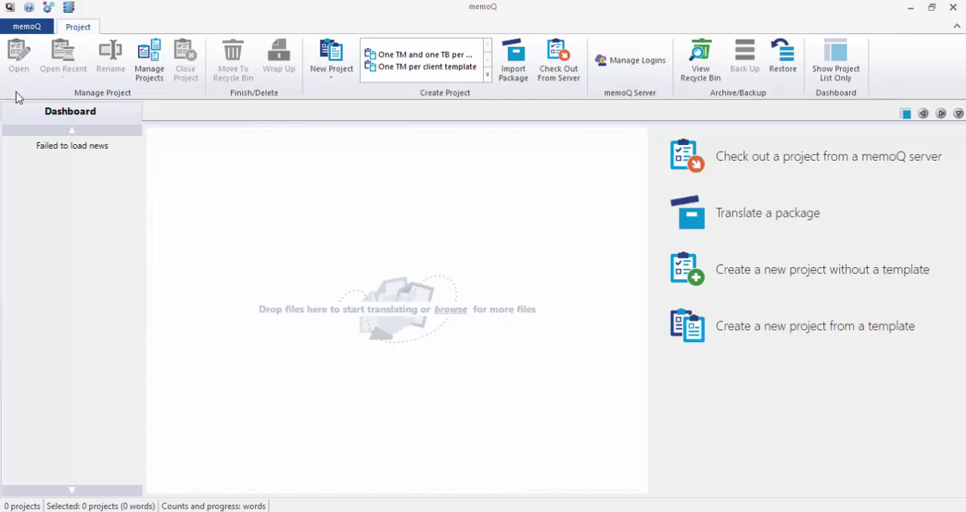
Step: Visit the memoQ backstage New project page, then return to the dashboard
left_click(27, 25)
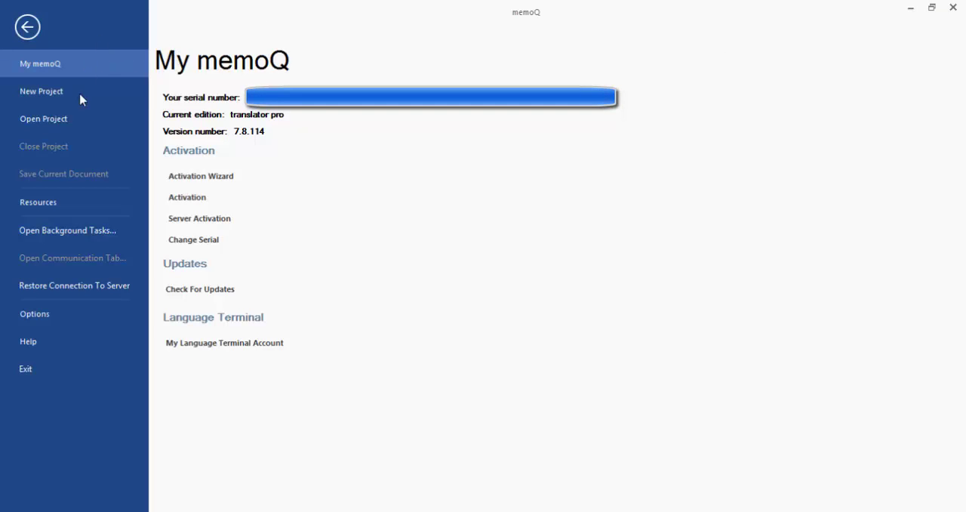
left_click(42, 90)
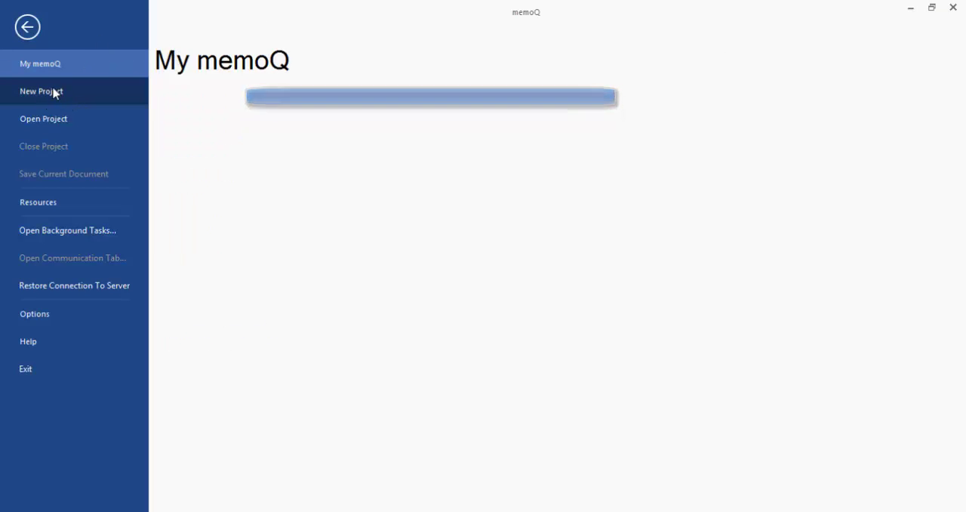
left_click(42, 90)
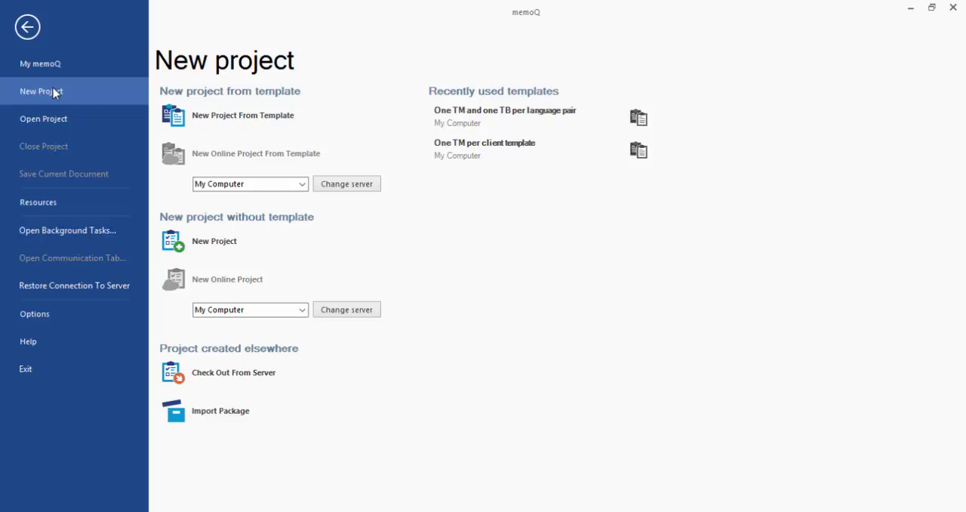
mouse_move(157, 251)
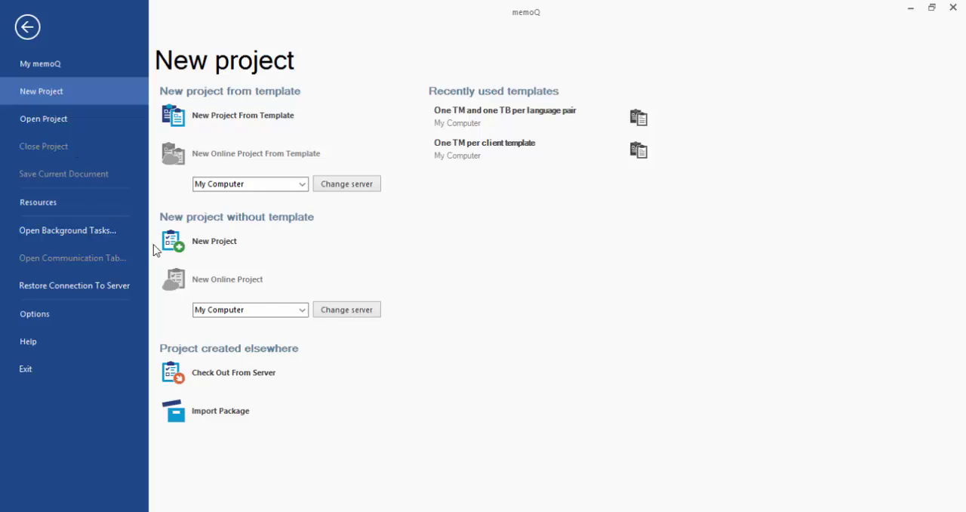
mouse_move(27, 27)
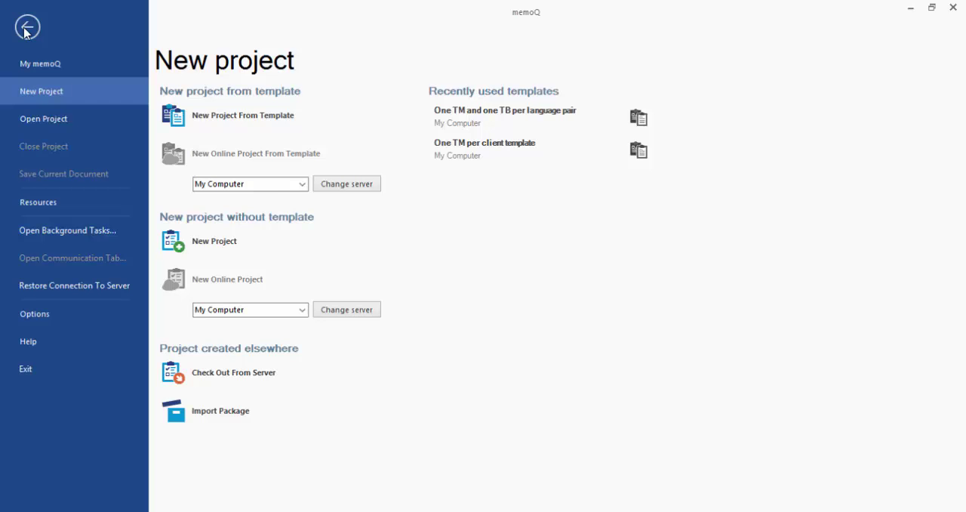
left_click(28, 27)
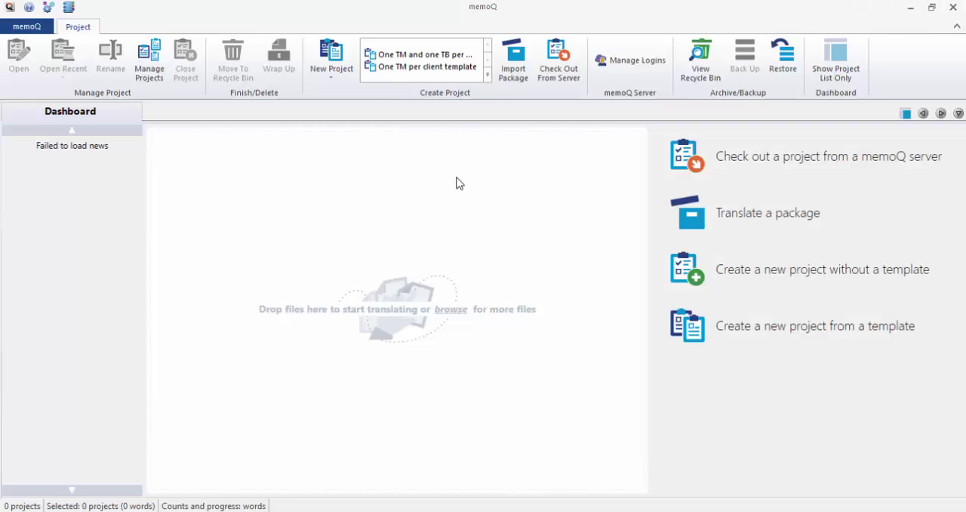
Step: Start a new project without a template from the Project > New Project menu
left_click(331, 58)
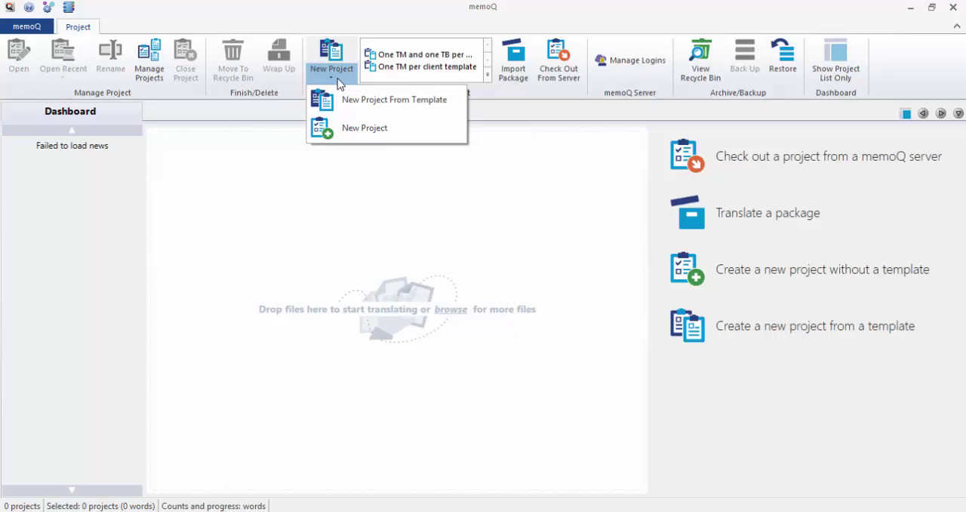
mouse_move(378, 127)
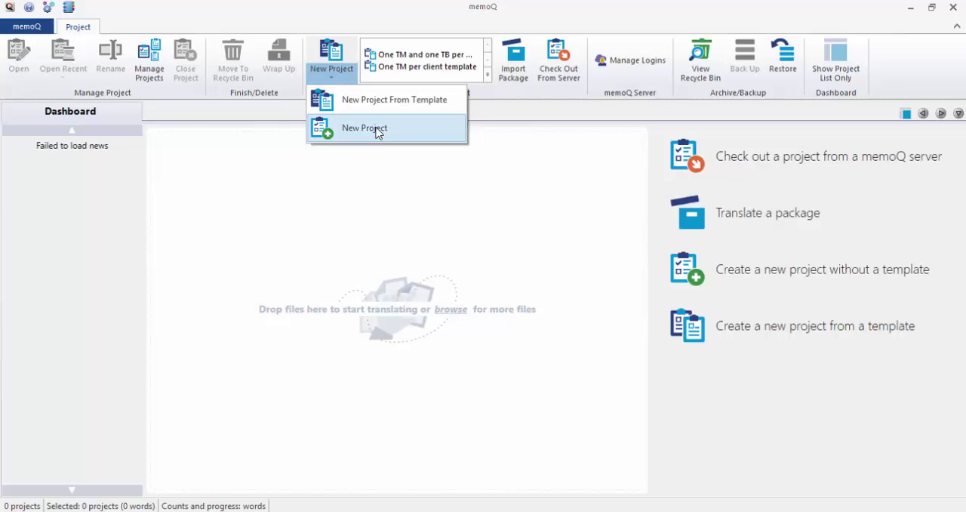
left_click(364, 127)
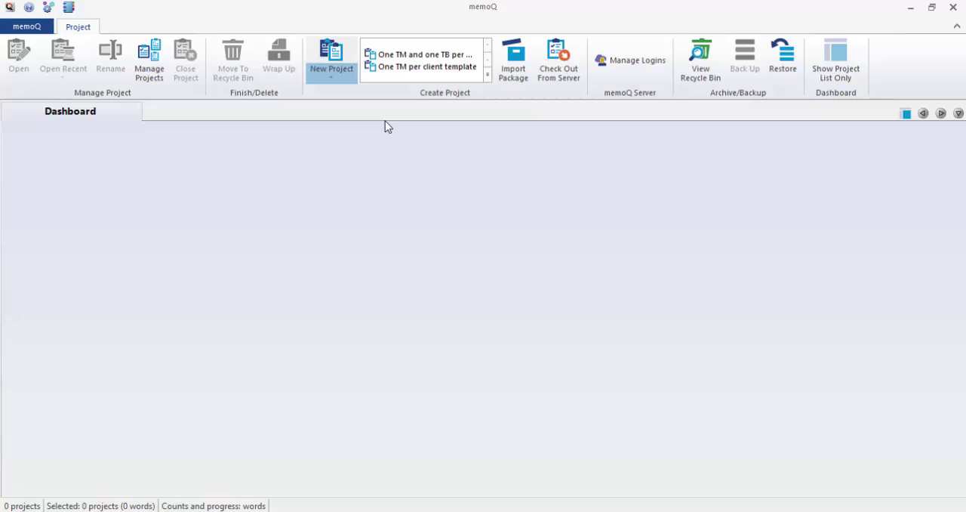
left_click(27, 25)
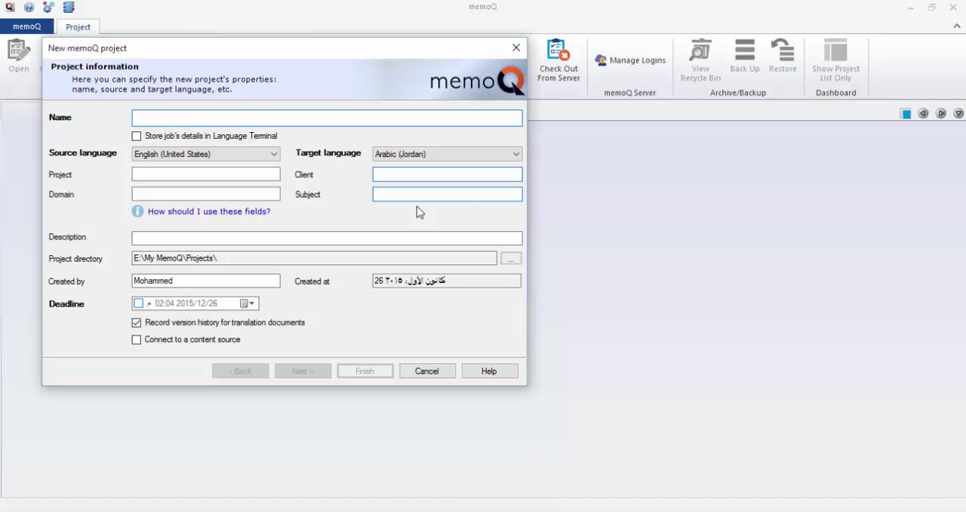
Step: Enter 'ABC Company English US into Arabic' as the project name
left_click(326, 118)
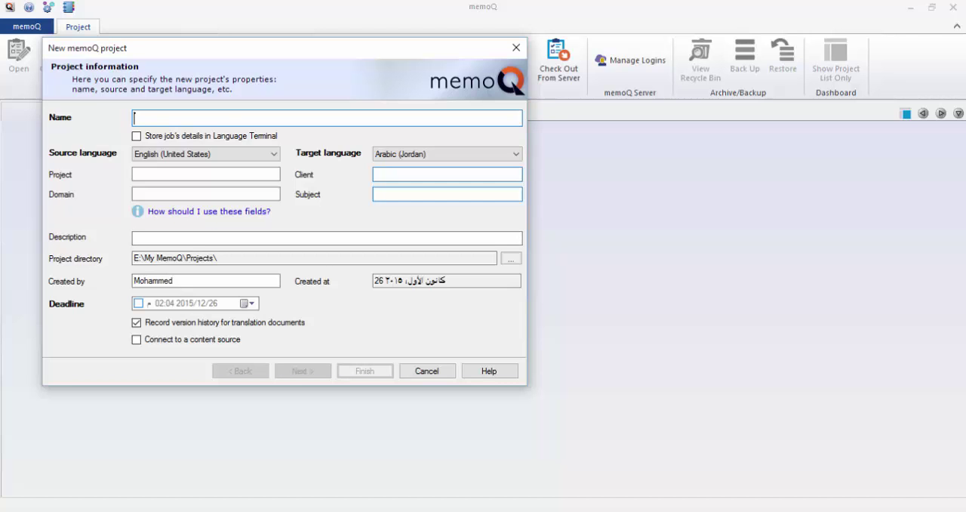
type("ABC Co")
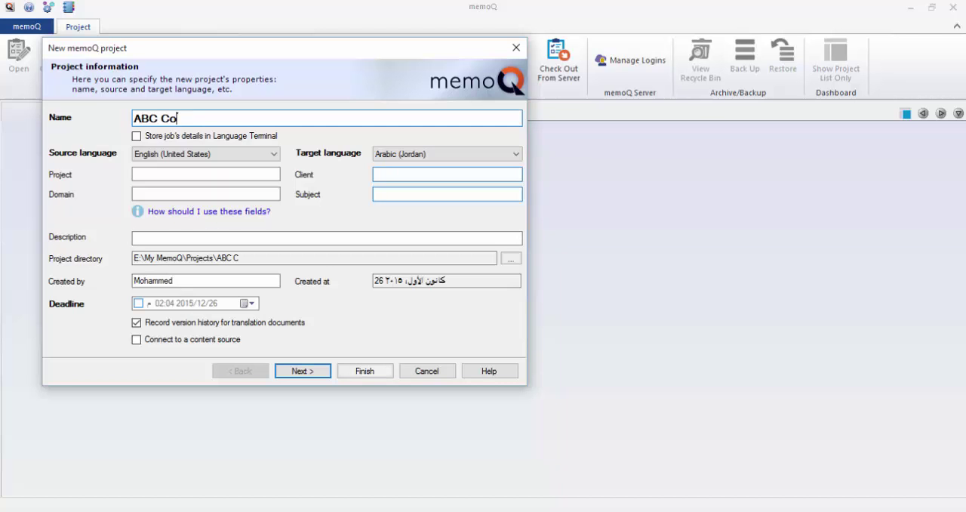
type("mpany")
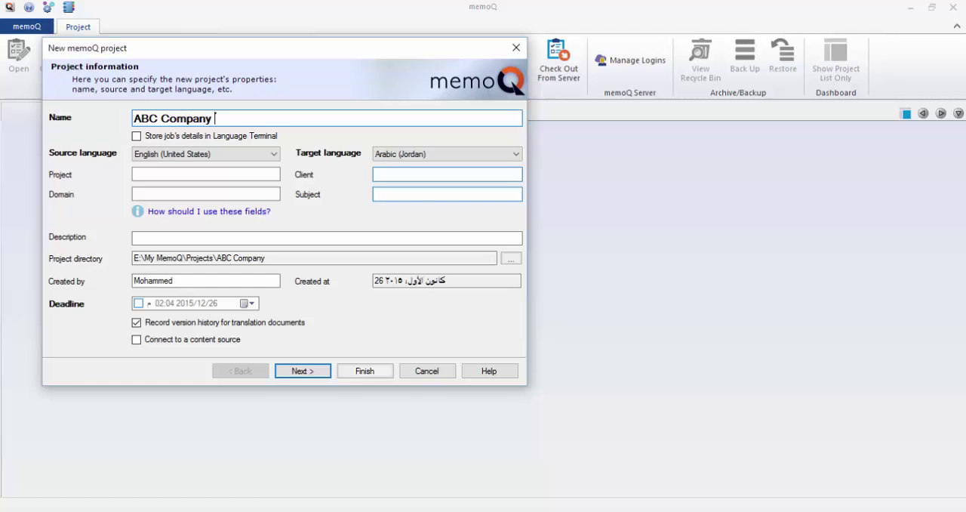
type("En")
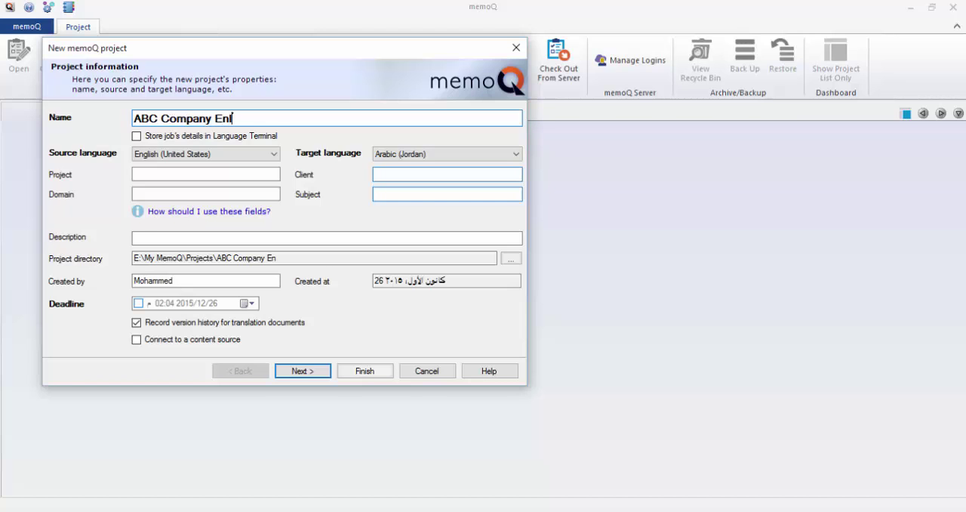
type("glish")
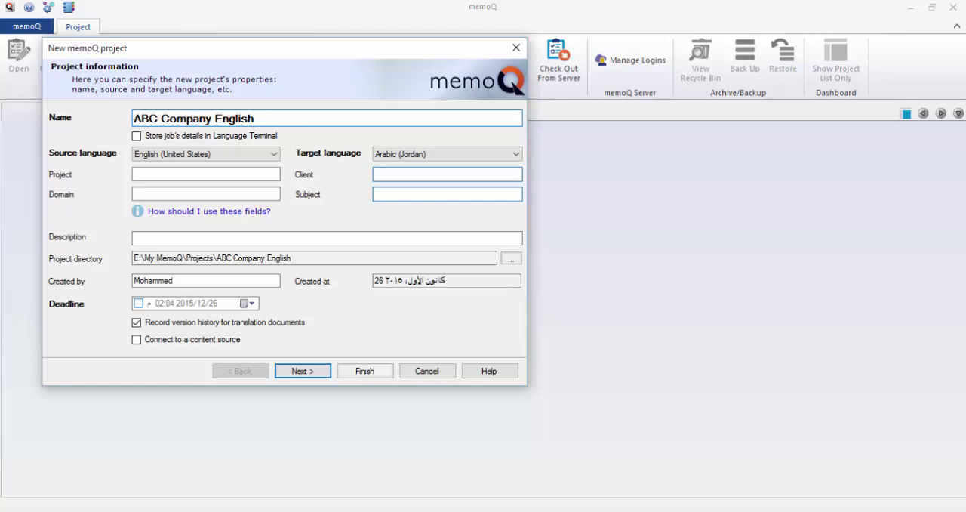
type("into Arabi")
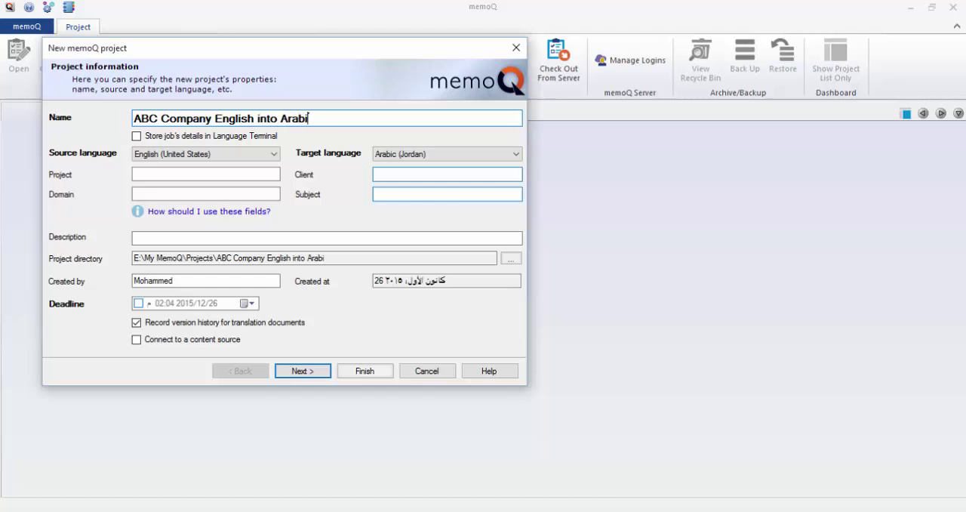
type("c")
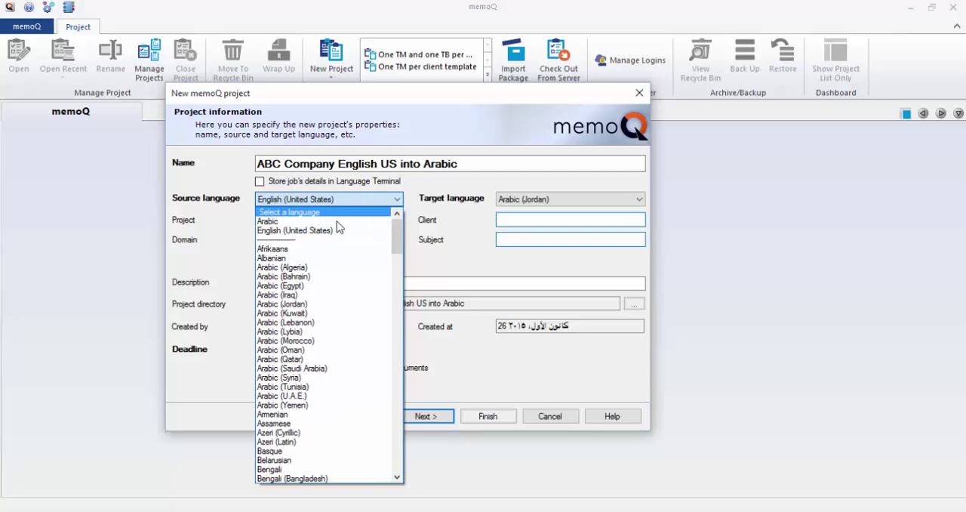
Step: Keep English (United States) as source, choose plain Arabic as target, and finish creating the project
left_click(294, 230)
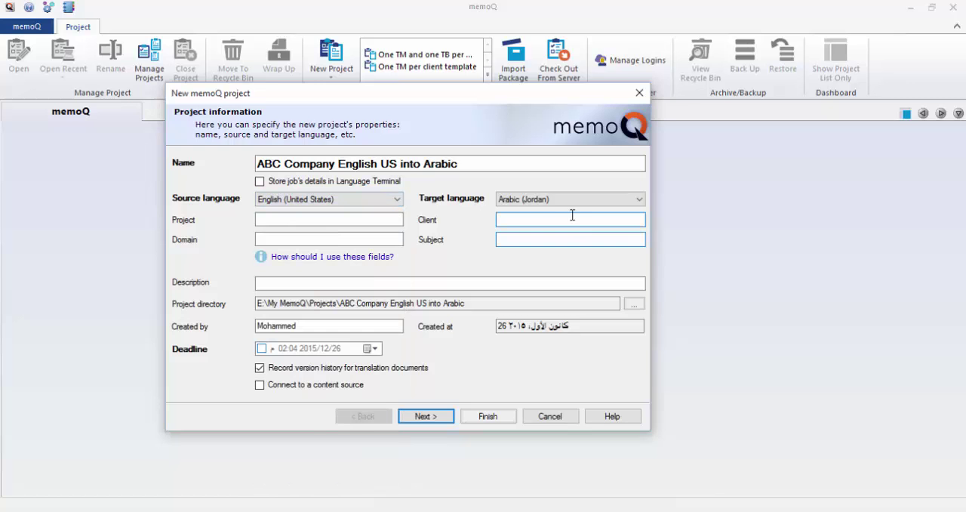
left_click(639, 200)
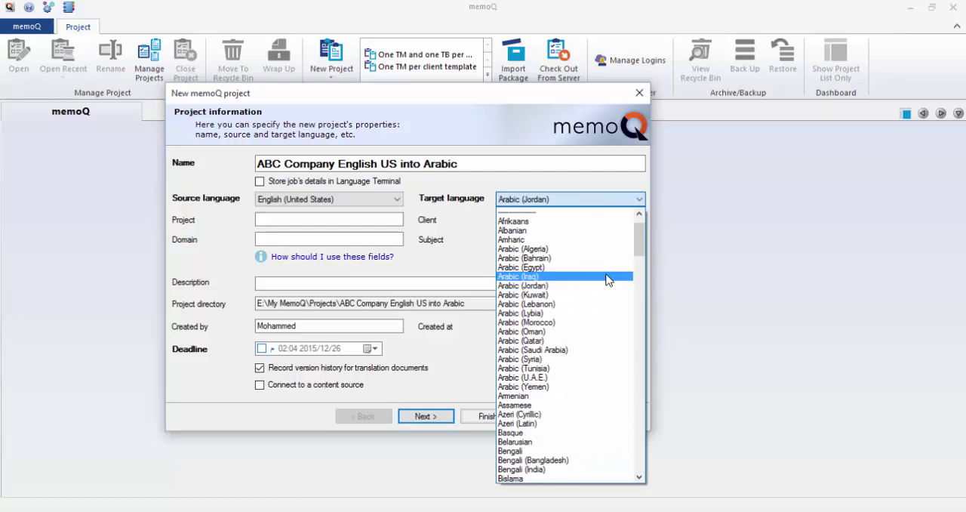
scroll("up", 3)
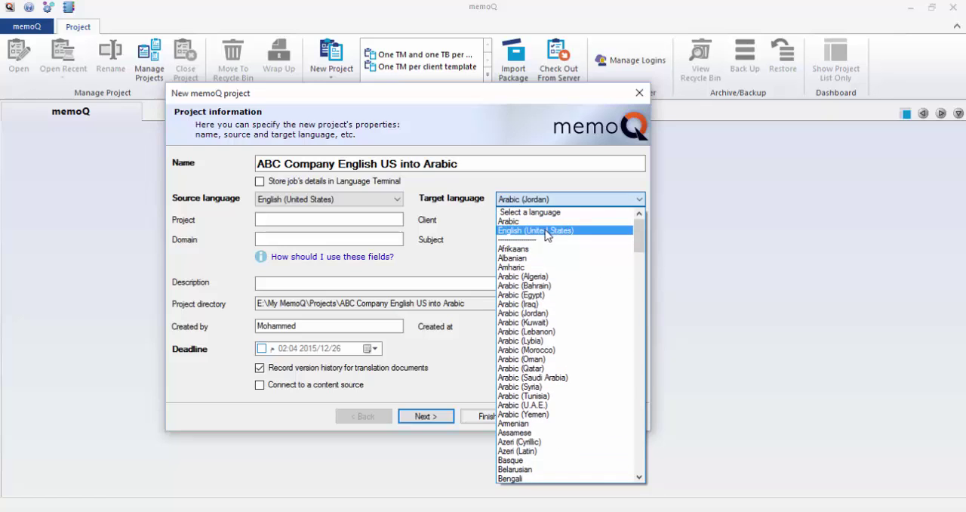
left_click(509, 220)
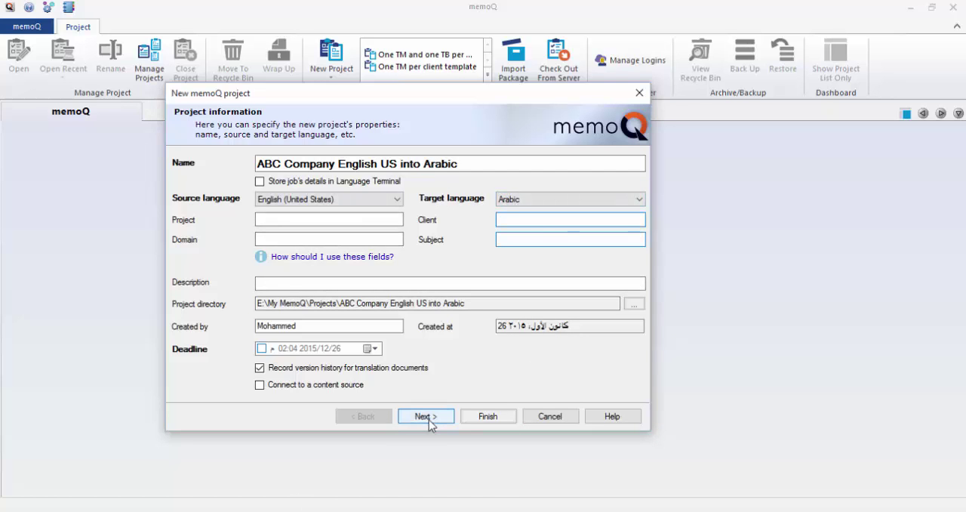
mouse_move(488, 416)
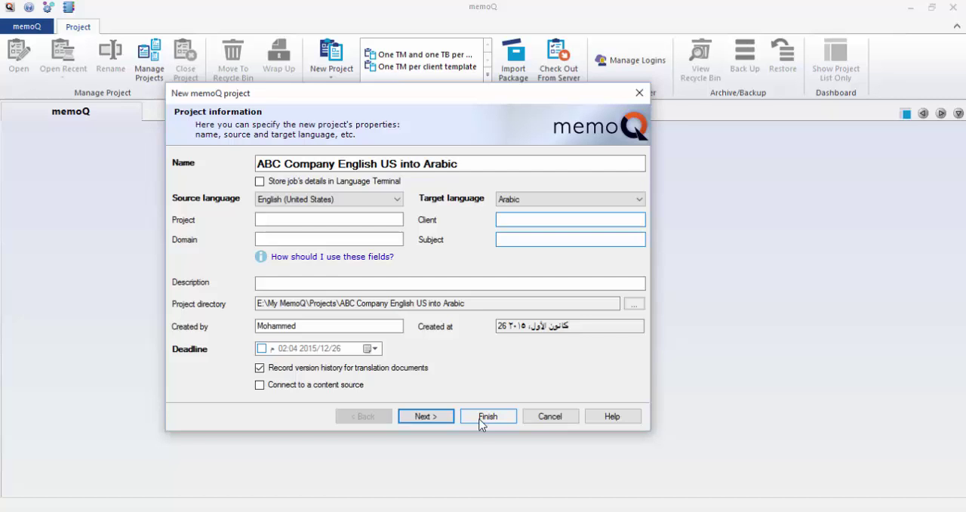
mouse_move(498, 426)
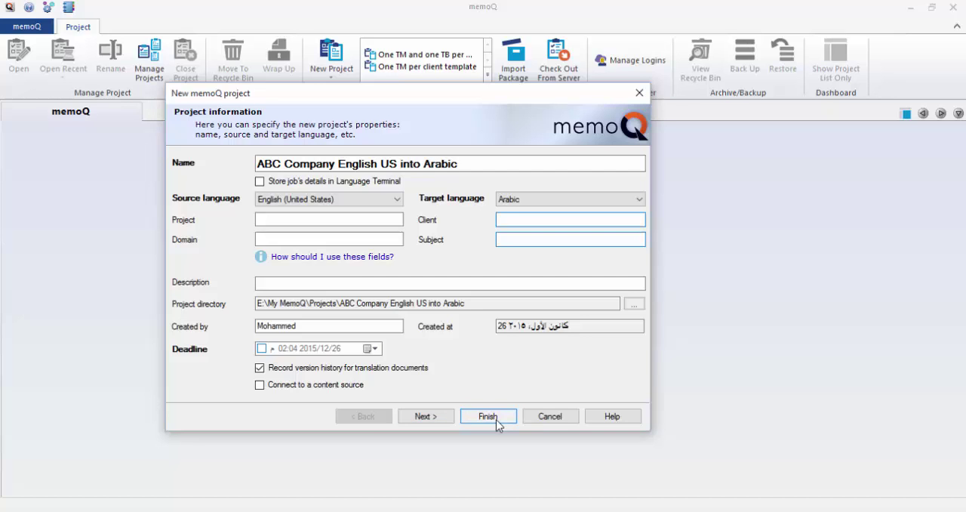
left_click(487, 417)
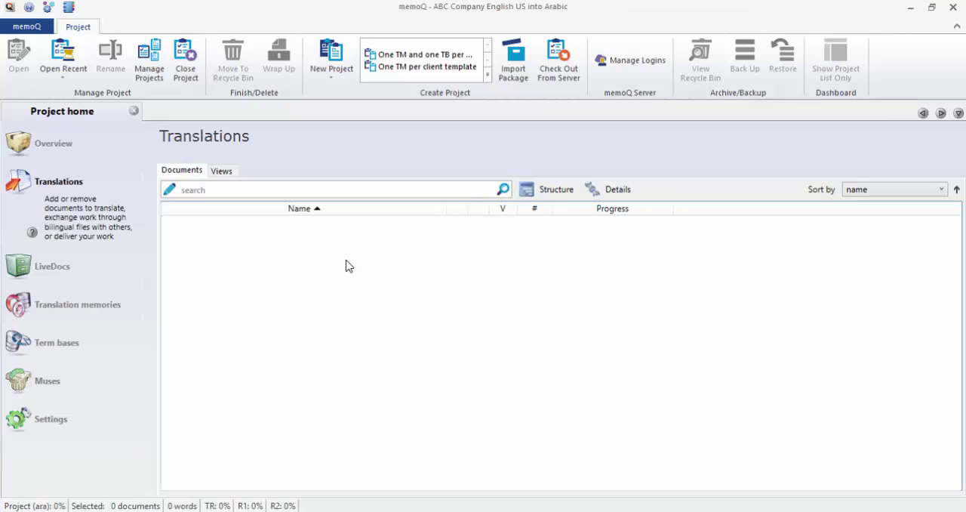
Step: Exit memoQ via the window's close button, returning to the desktop
left_click(128, 28)
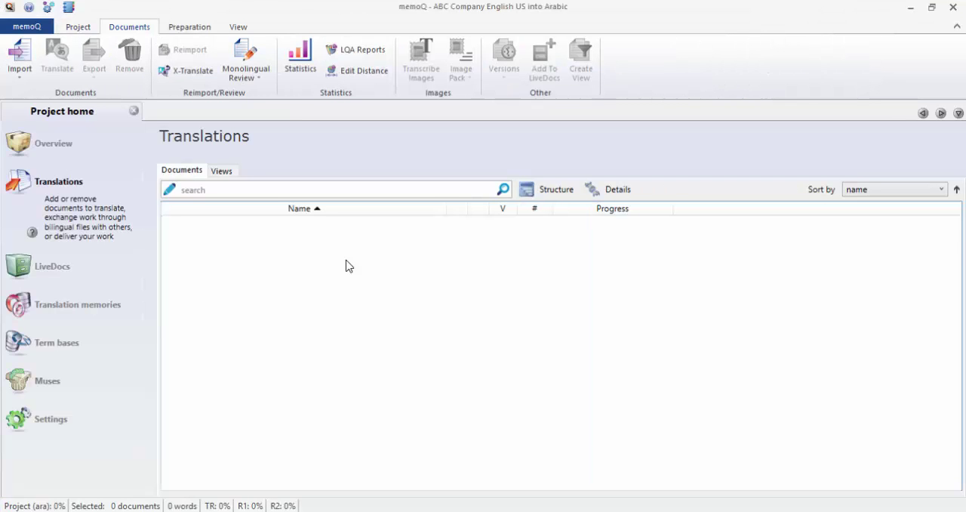
mouse_move(528, 257)
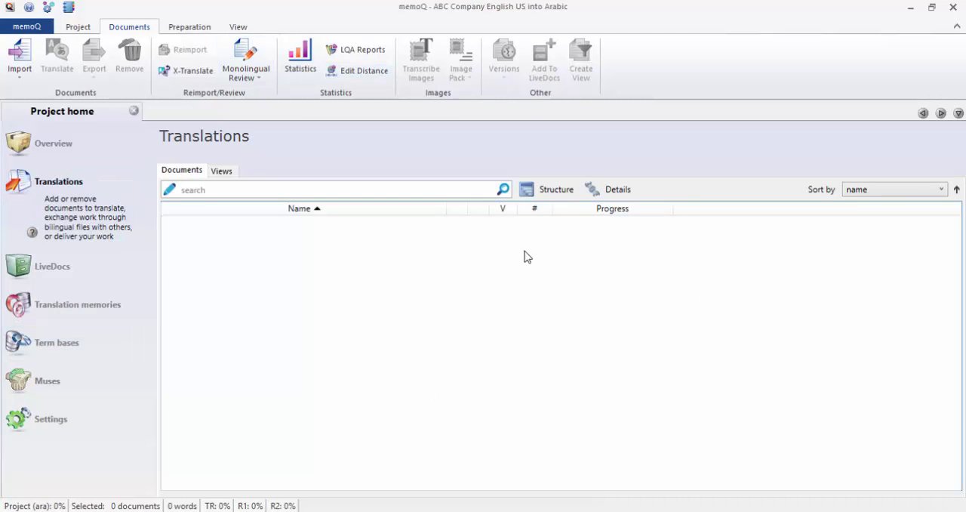
mouse_move(496, 261)
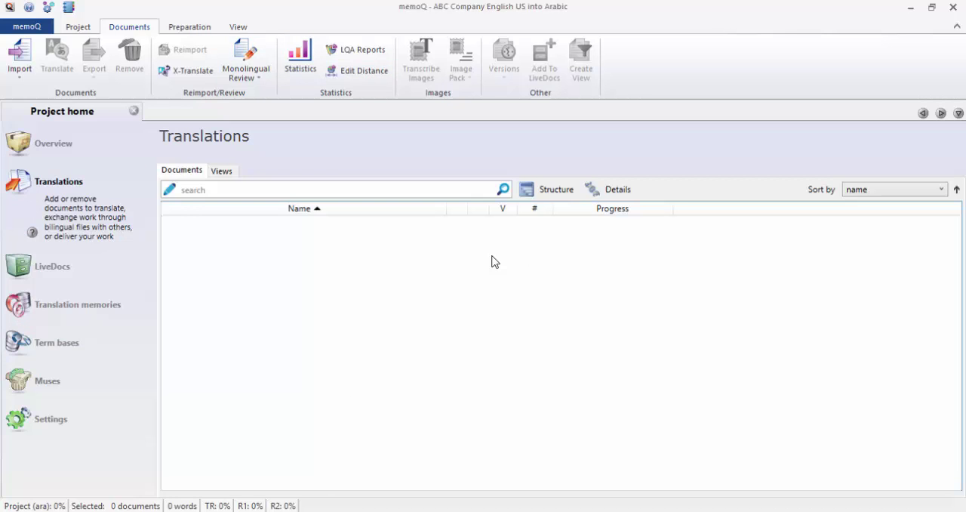
mouse_move(444, 281)
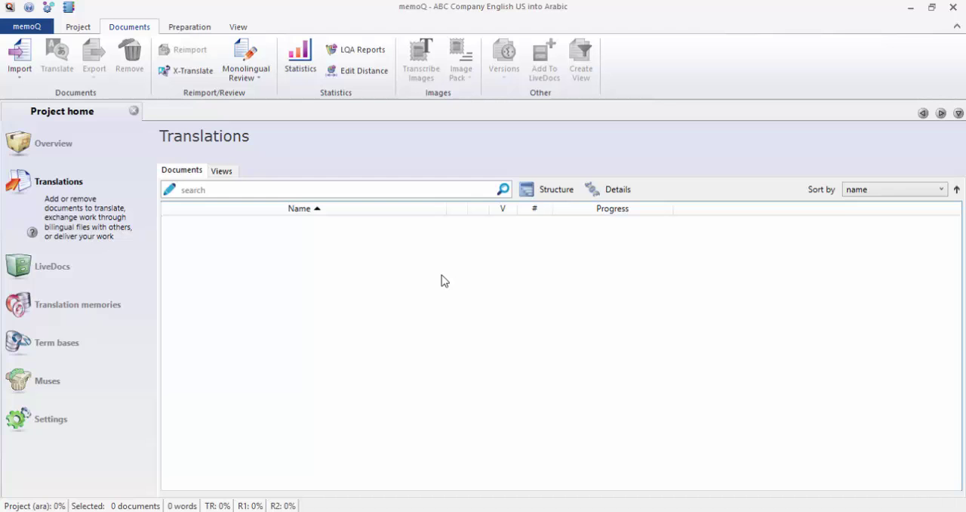
mouse_move(838, 206)
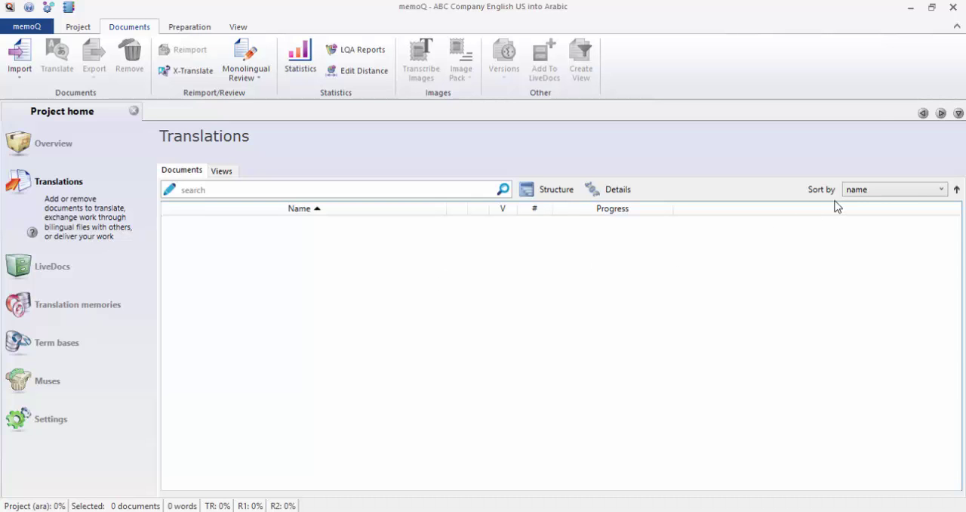
mouse_move(933, 36)
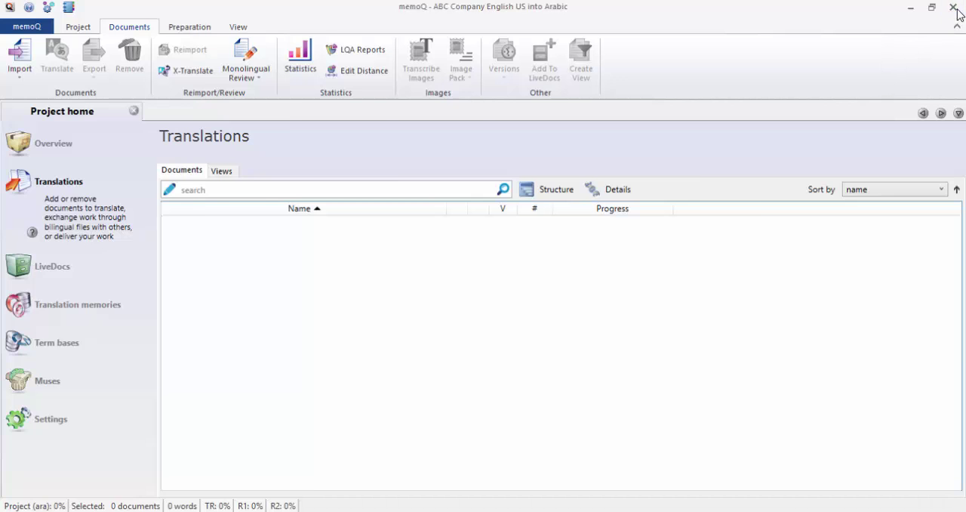
left_click(957, 8)
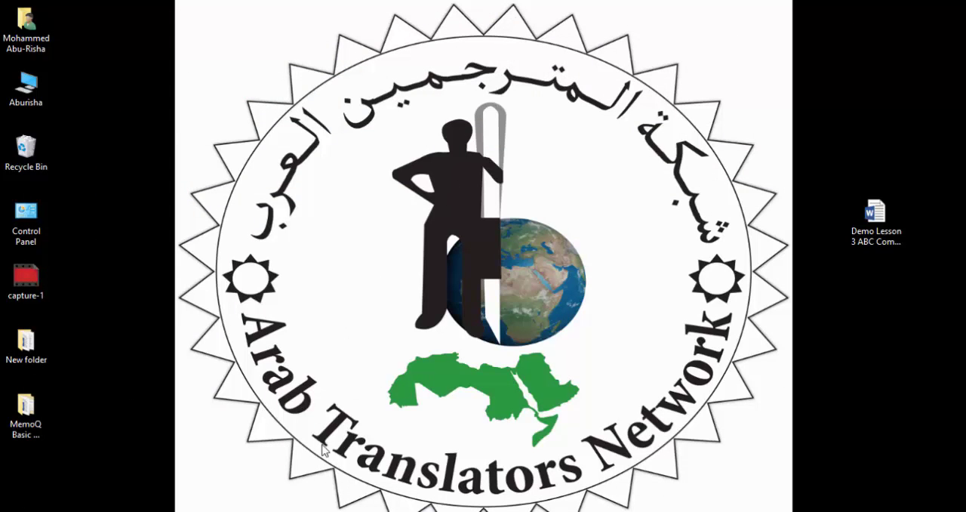
Step: Launch memoQ again from its desktop shortcut
right_click(181, 505)
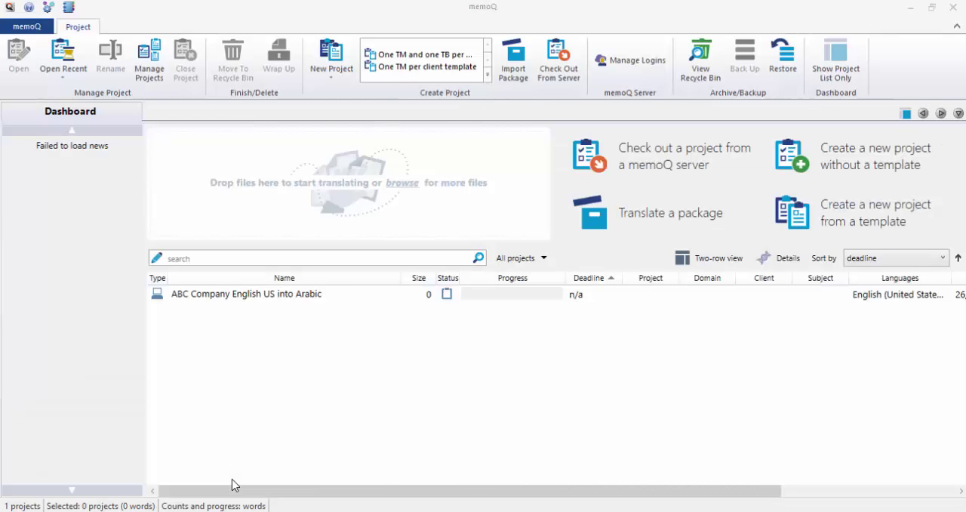
mouse_move(577, 264)
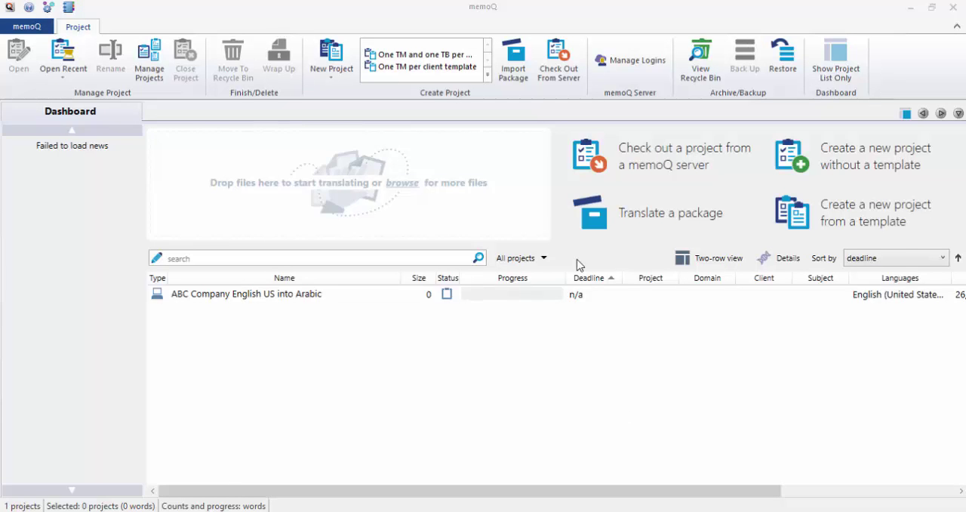
mouse_move(336, 168)
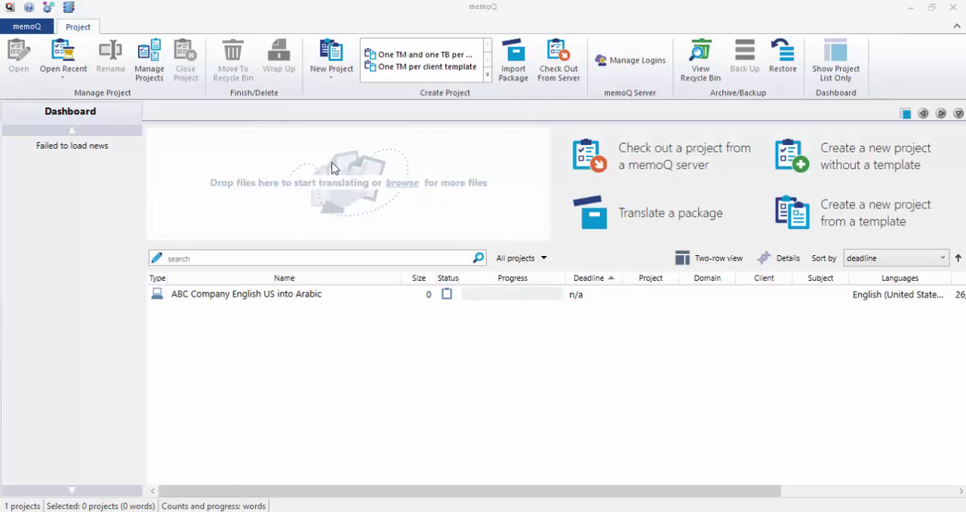
mouse_move(190, 319)
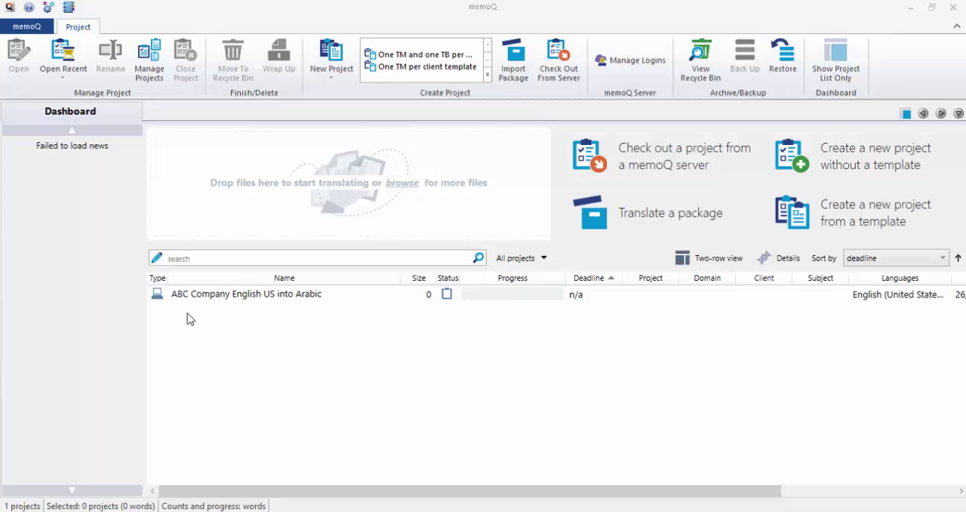
mouse_move(228, 326)
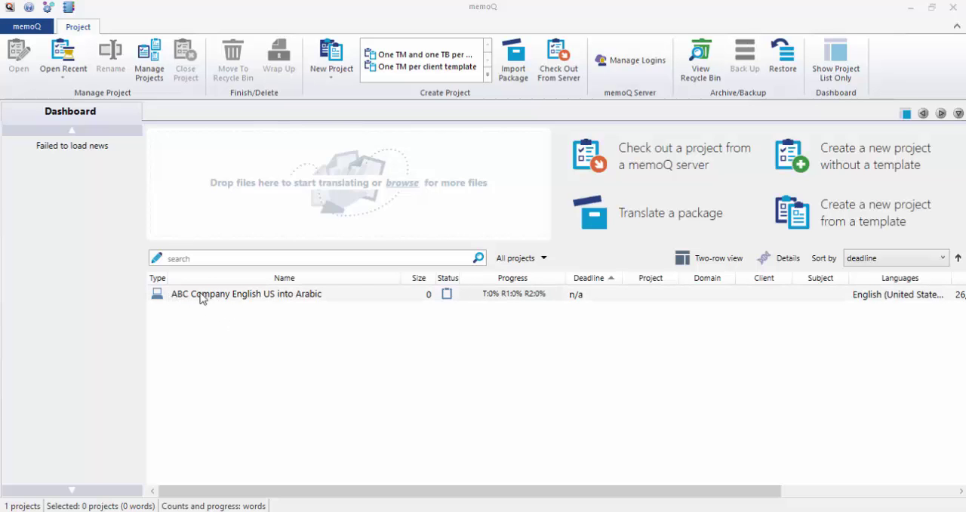
mouse_move(646, 308)
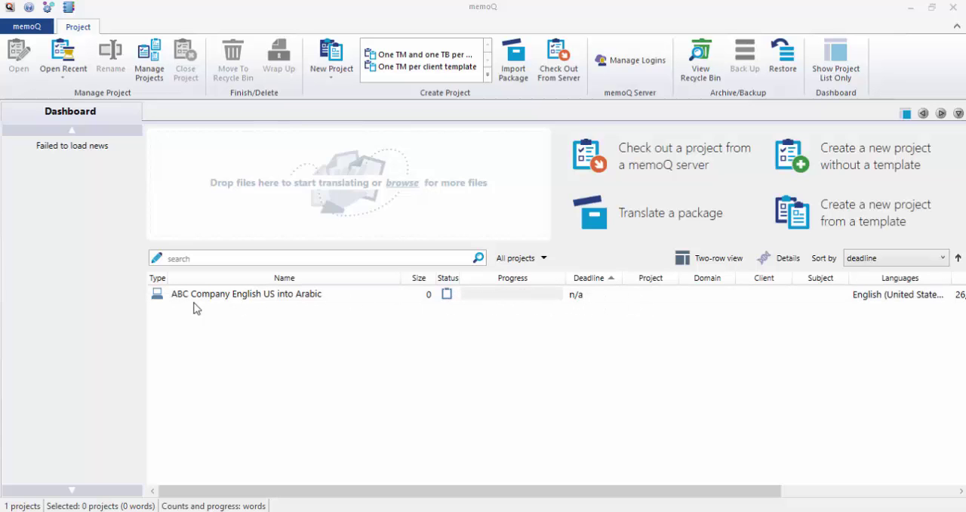
mouse_move(289, 320)
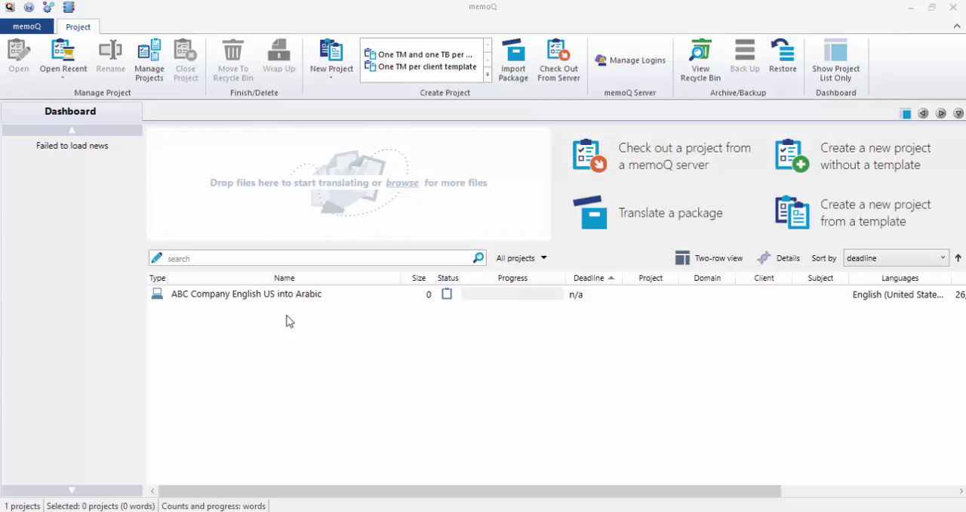
mouse_move(296, 305)
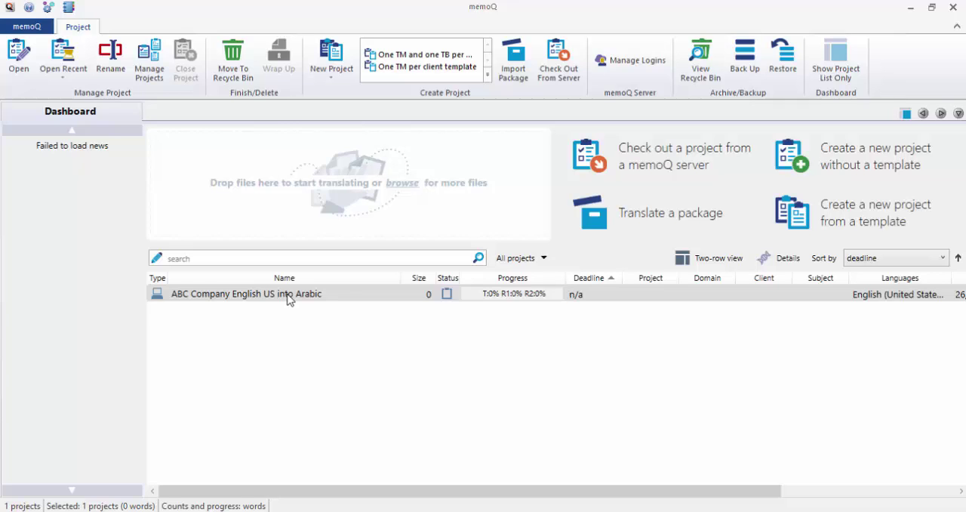
mouse_move(265, 296)
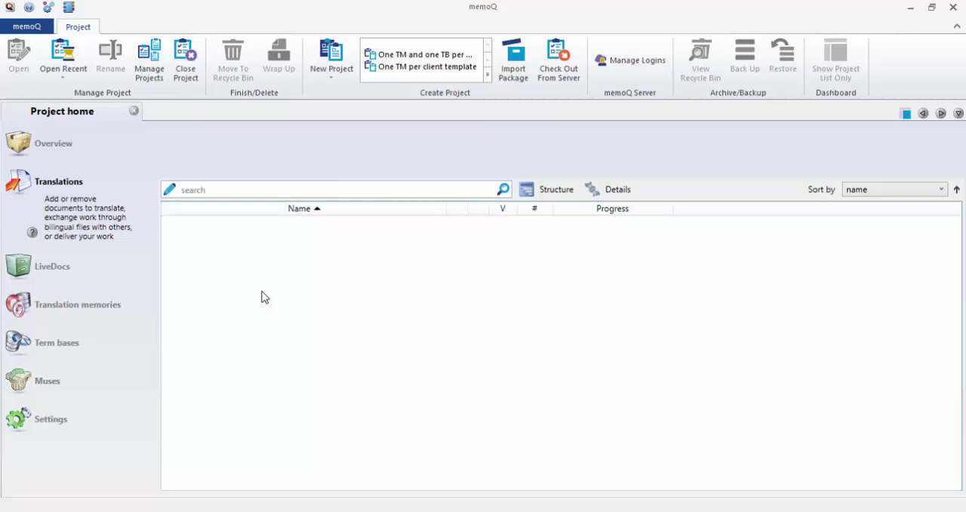
Step: Inside the reopened ABC Company project, go to its Translation memories page
left_click(57, 181)
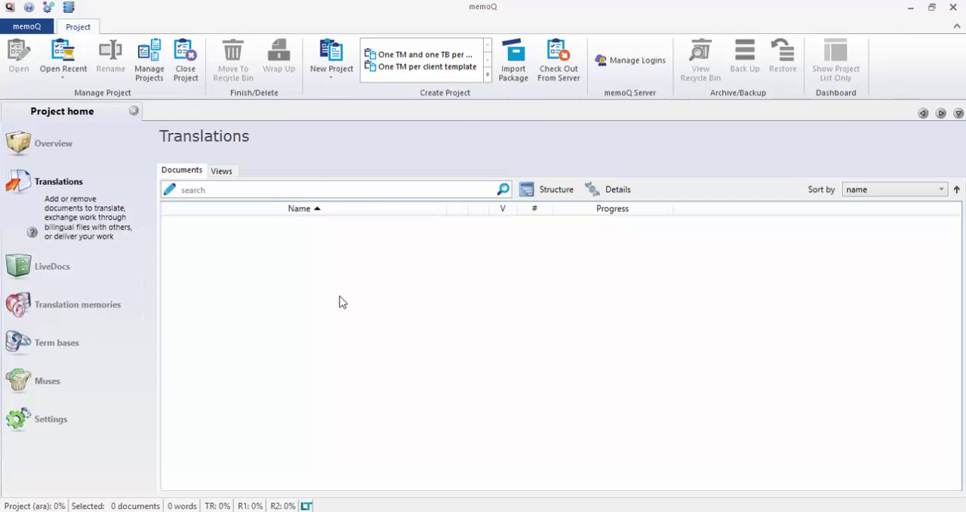
left_click(130, 28)
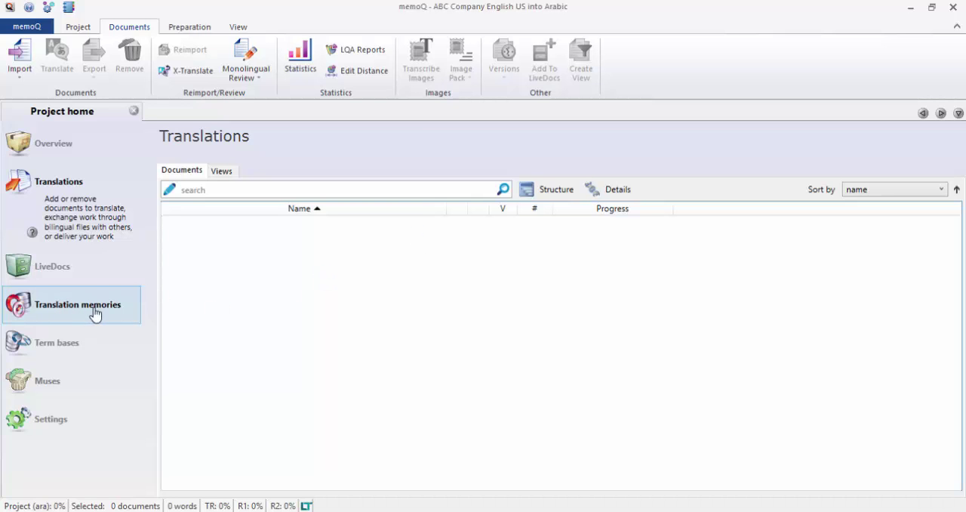
mouse_move(63, 311)
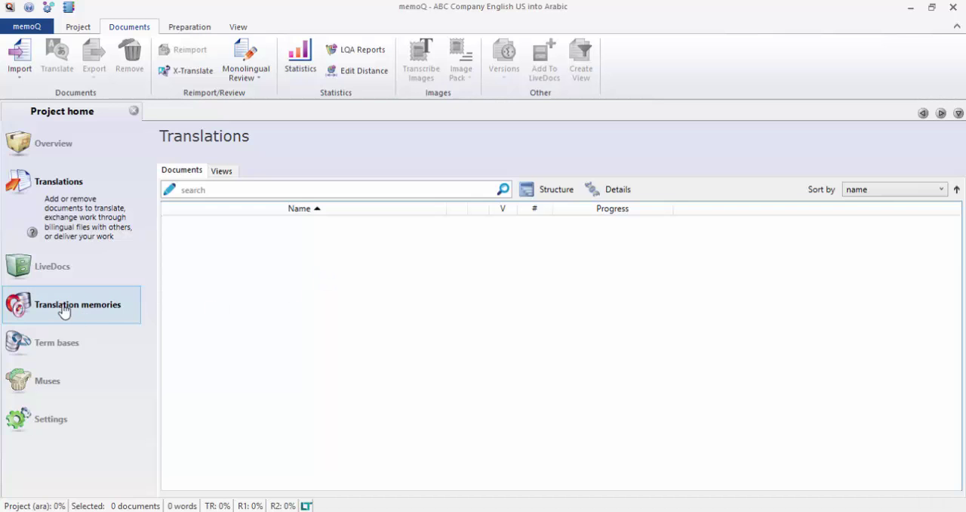
left_click(72, 305)
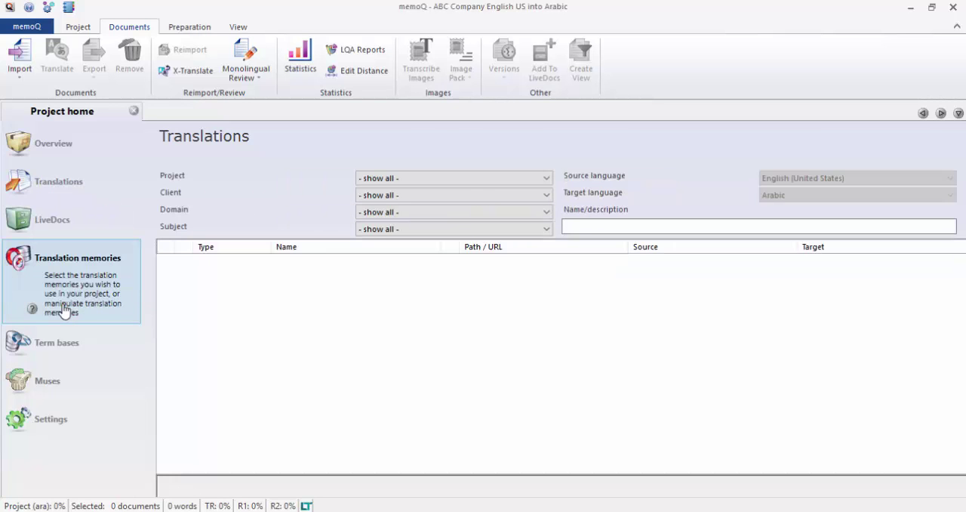
Step: Tick the ABC Company English - Arabic memory for the project, then move to Term bases
left_click(77, 257)
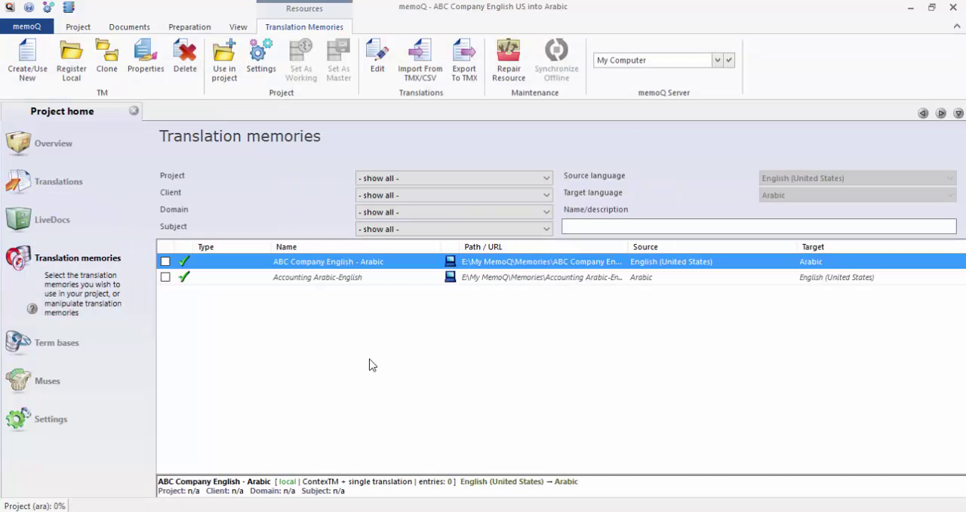
mouse_move(314, 308)
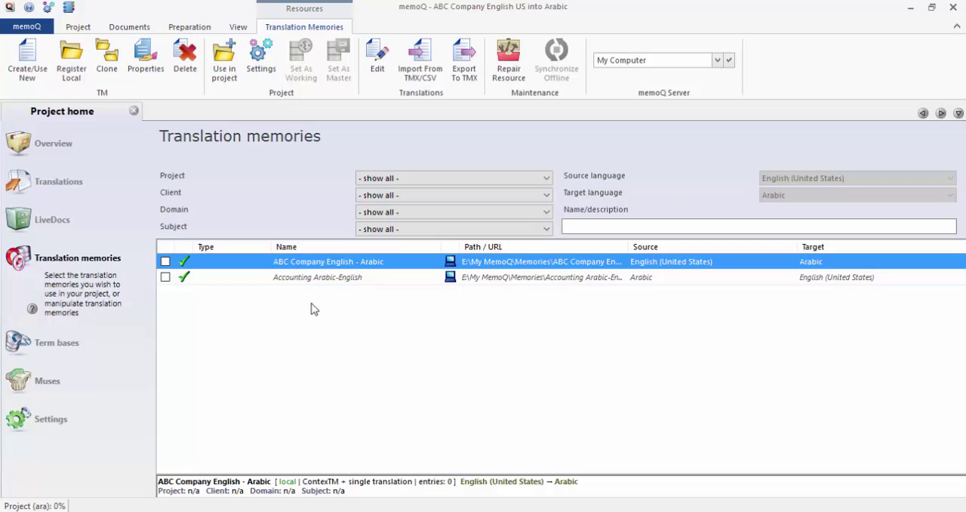
mouse_move(299, 299)
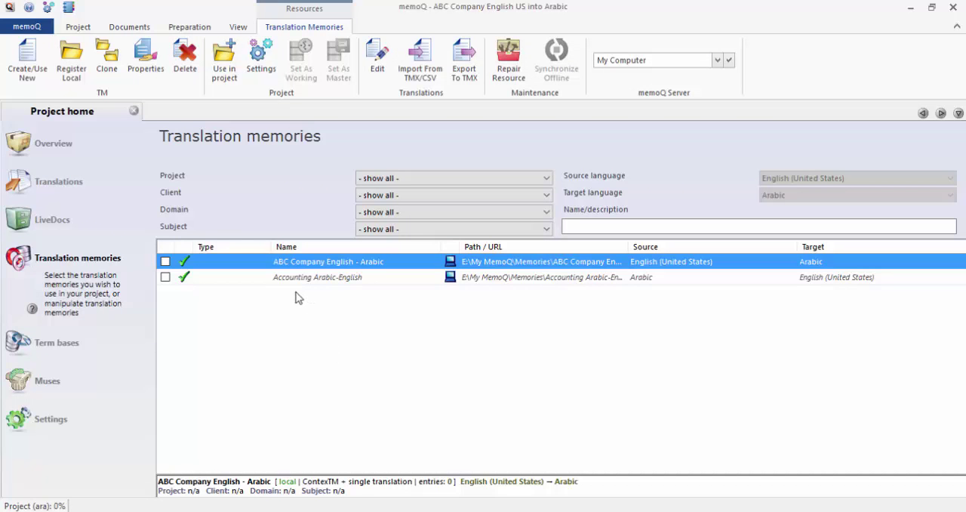
mouse_move(302, 281)
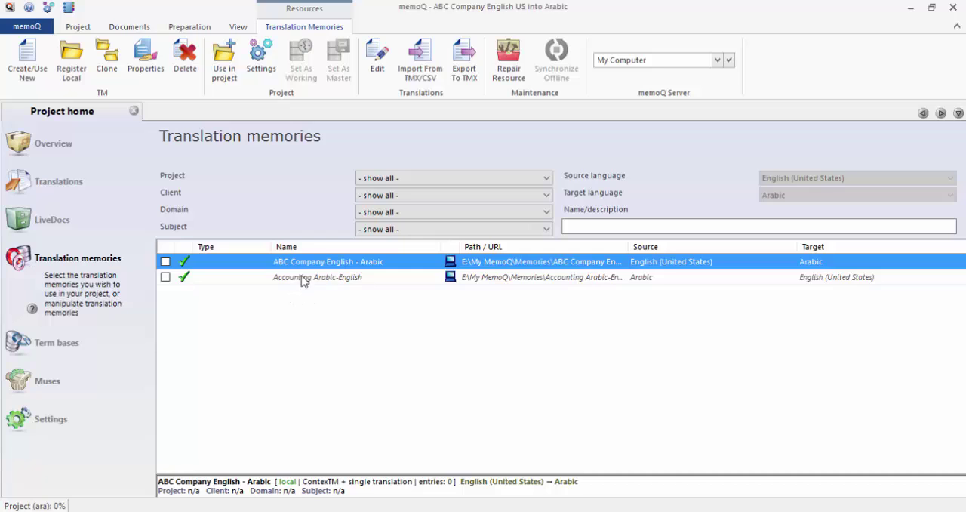
mouse_move(381, 284)
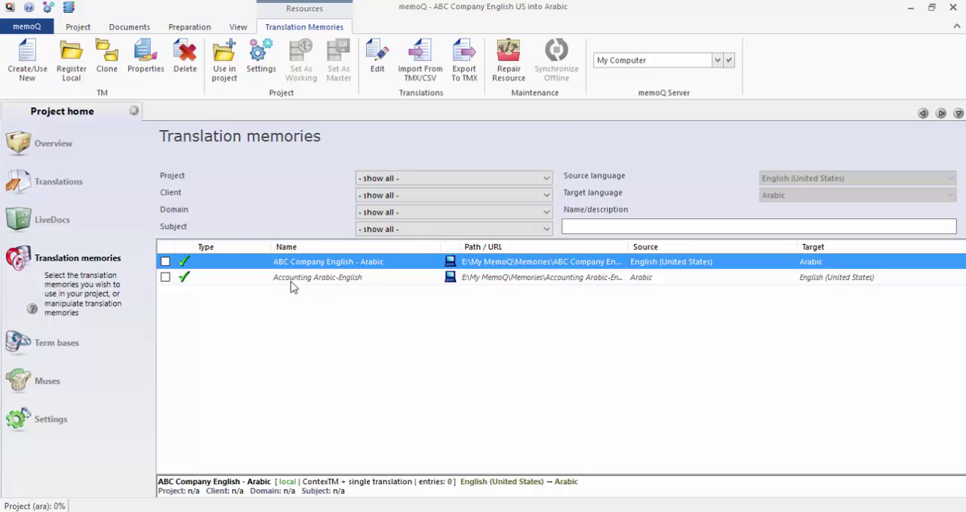
mouse_move(335, 285)
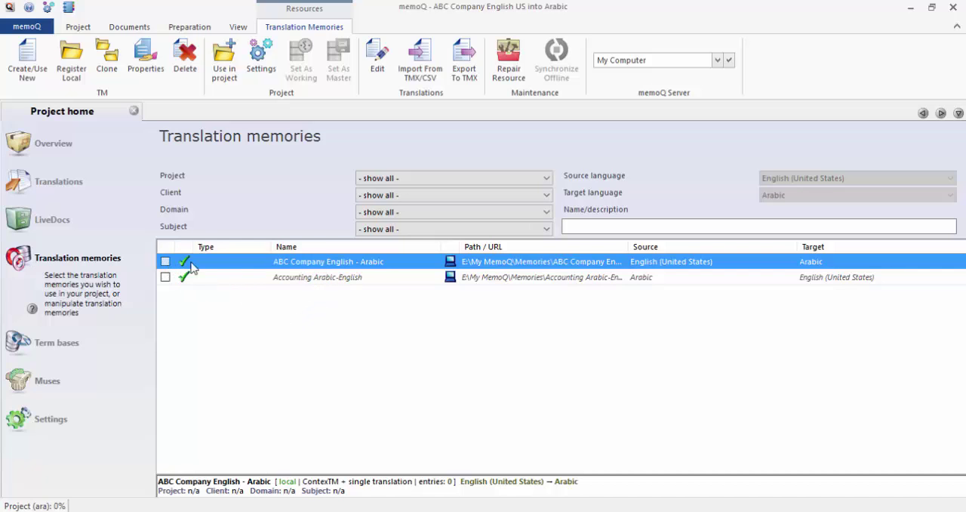
left_click(164, 261)
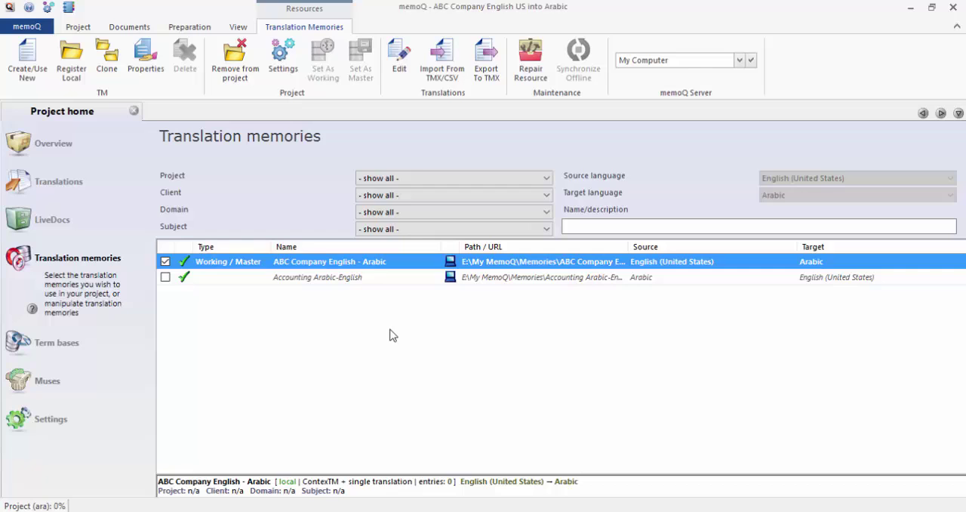
mouse_move(400, 341)
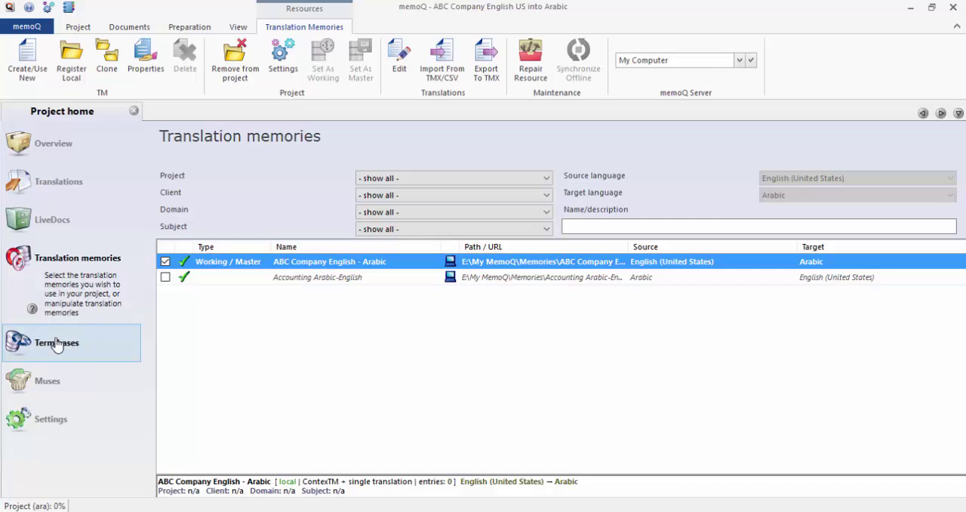
left_click(57, 343)
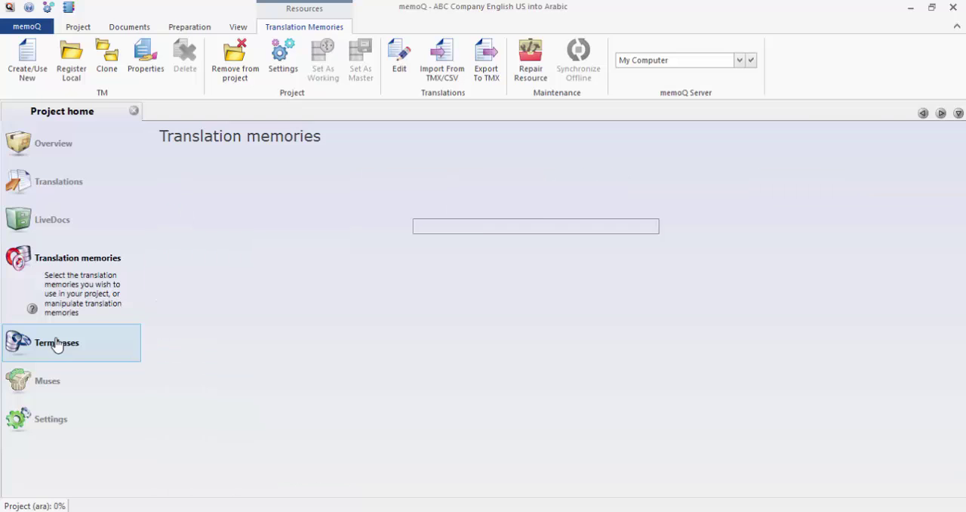
Step: Tick the ABC Company term base for the project, then go to Translations
left_click(57, 343)
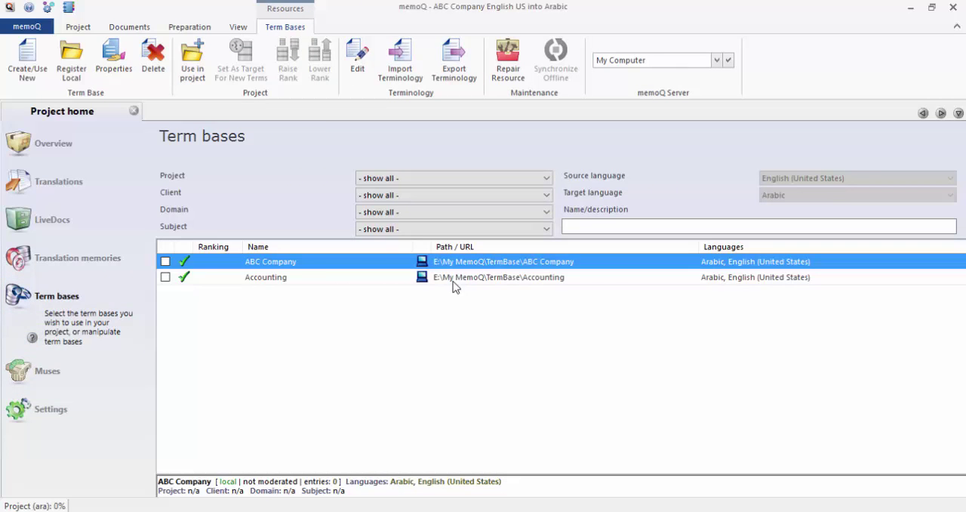
mouse_move(366, 265)
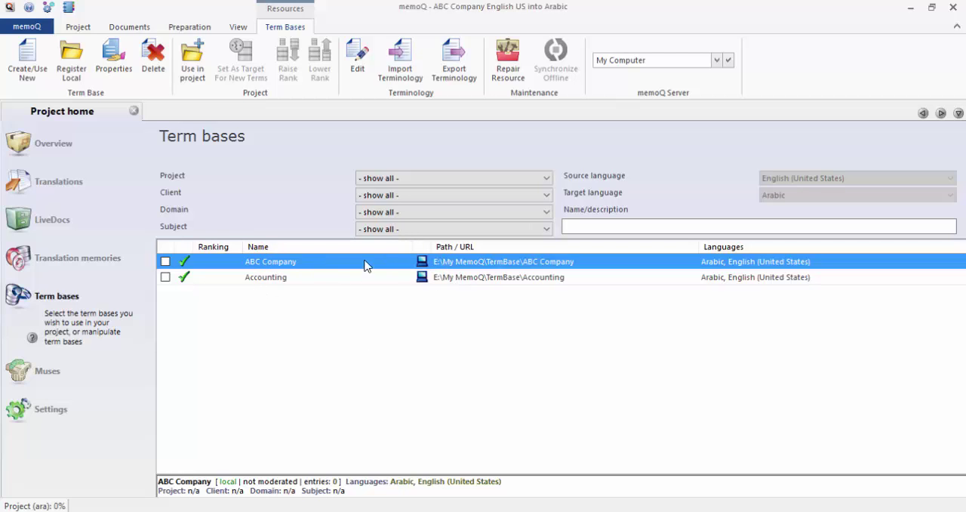
mouse_move(305, 289)
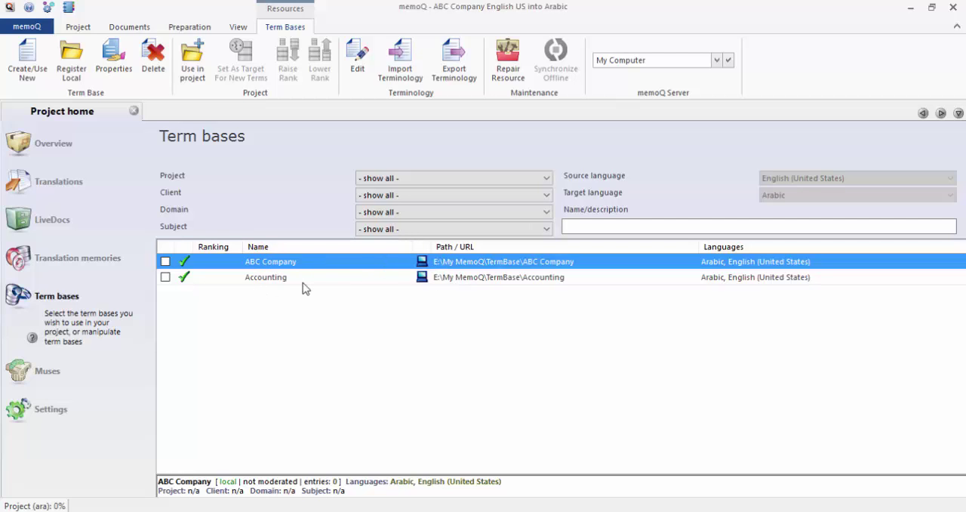
mouse_move(251, 299)
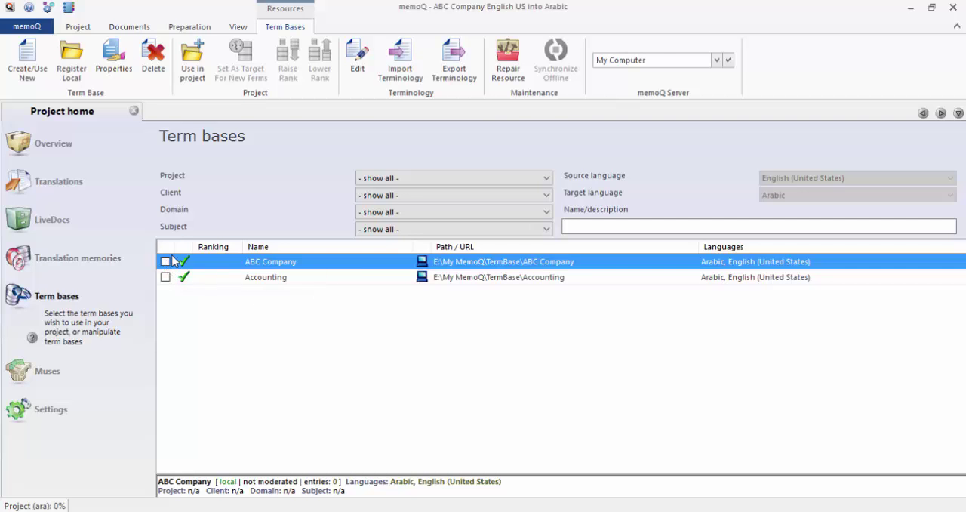
left_click(166, 261)
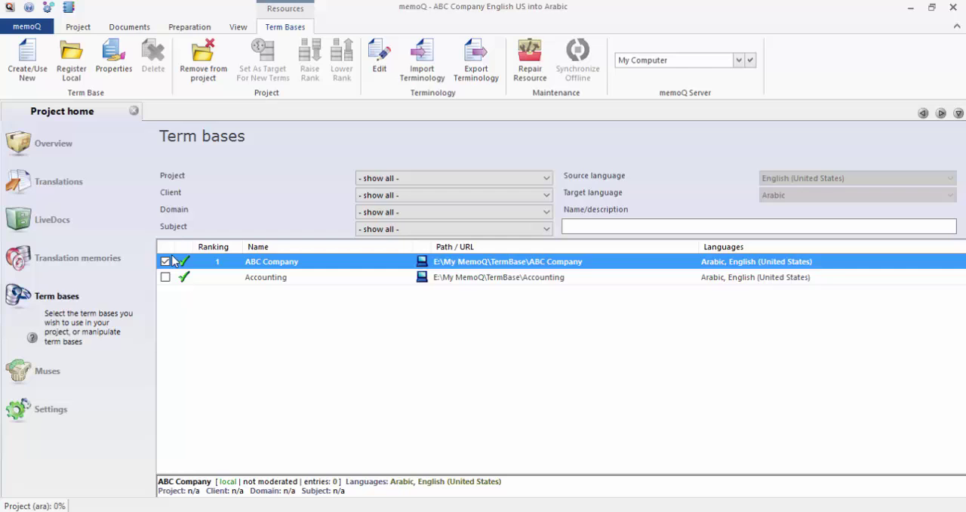
mouse_move(226, 263)
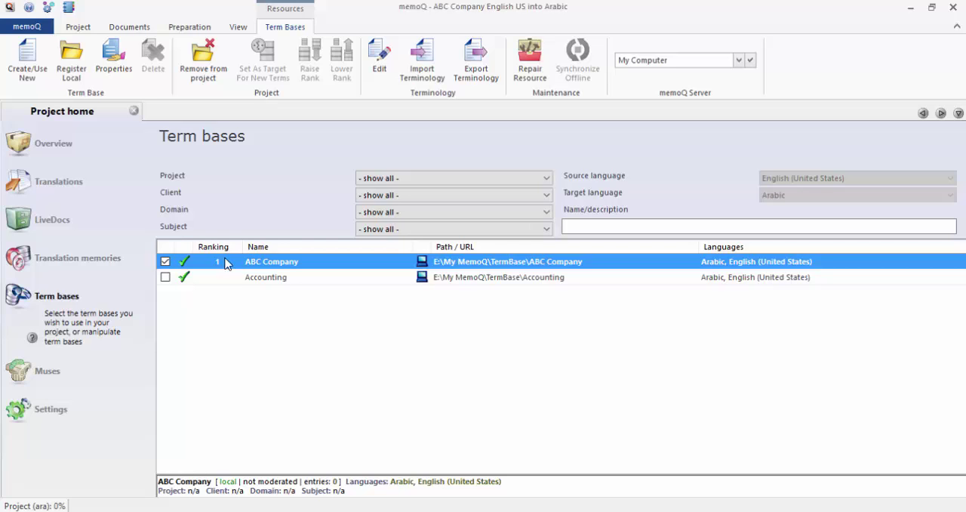
mouse_move(281, 275)
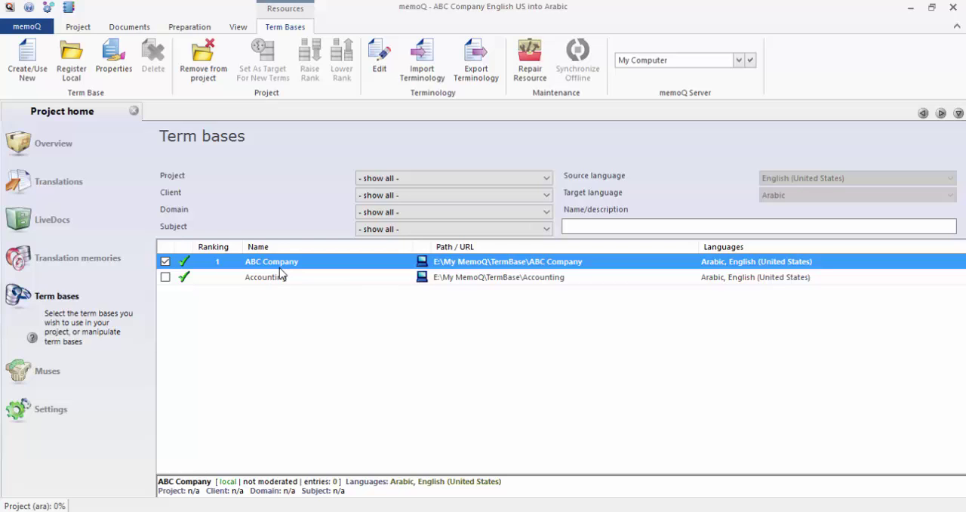
mouse_move(59, 186)
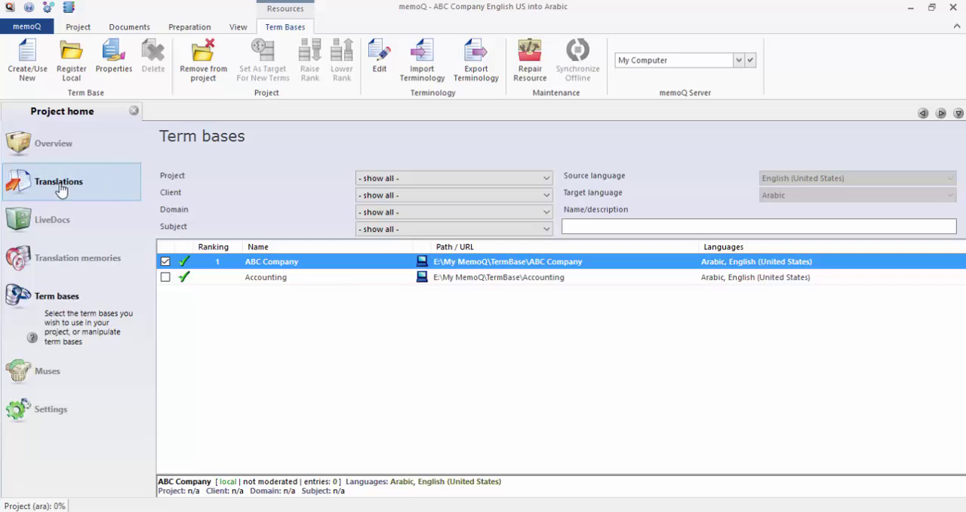
left_click(59, 181)
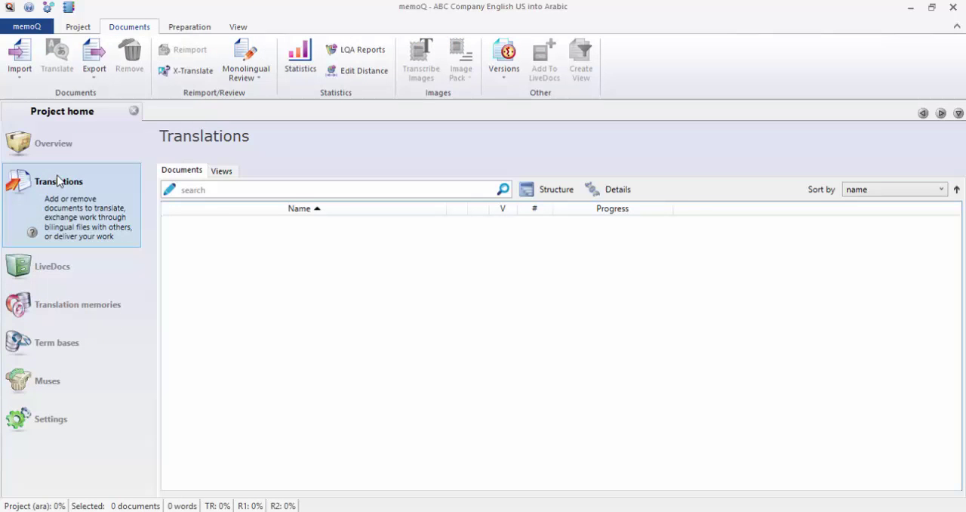
mouse_move(108, 187)
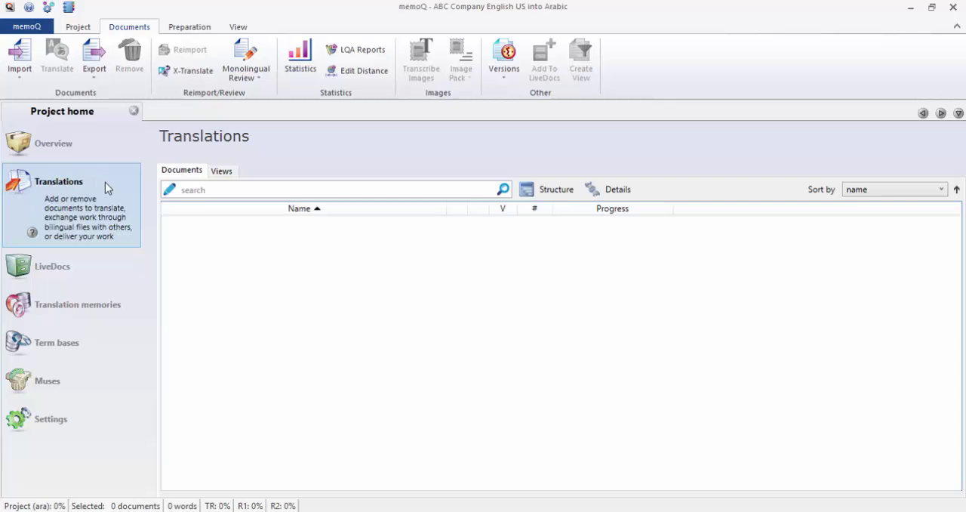
mouse_move(103, 242)
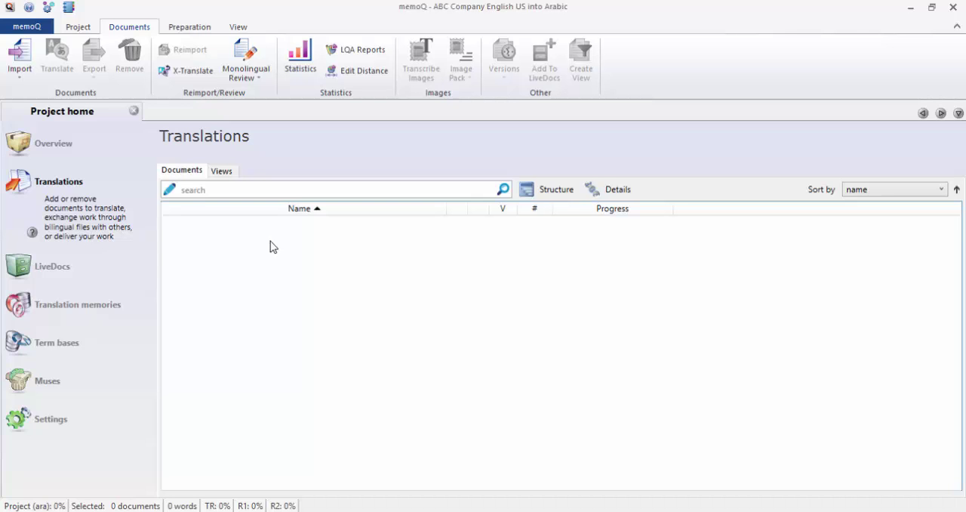
mouse_move(270, 257)
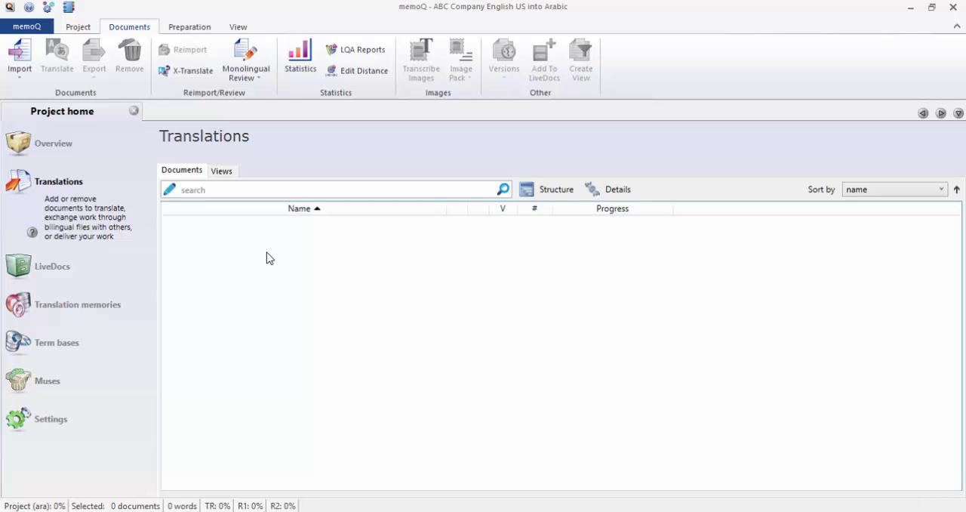
Step: Start importing a document from the empty Translations list's context menu
right_click(269, 256)
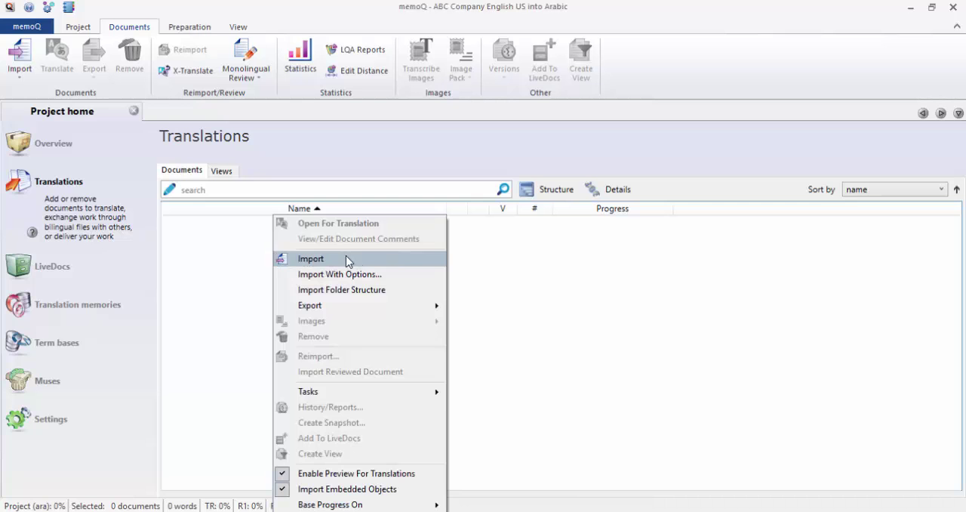
mouse_move(360, 224)
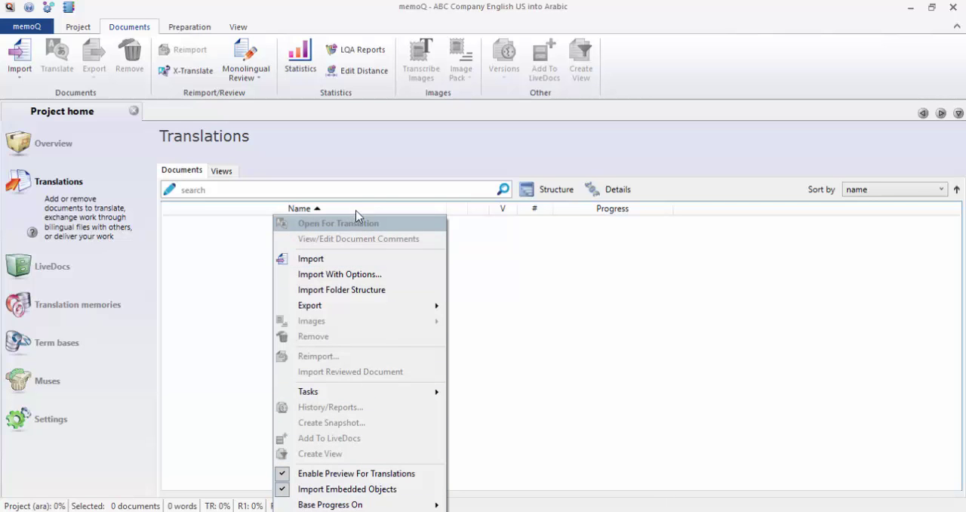
mouse_move(339, 275)
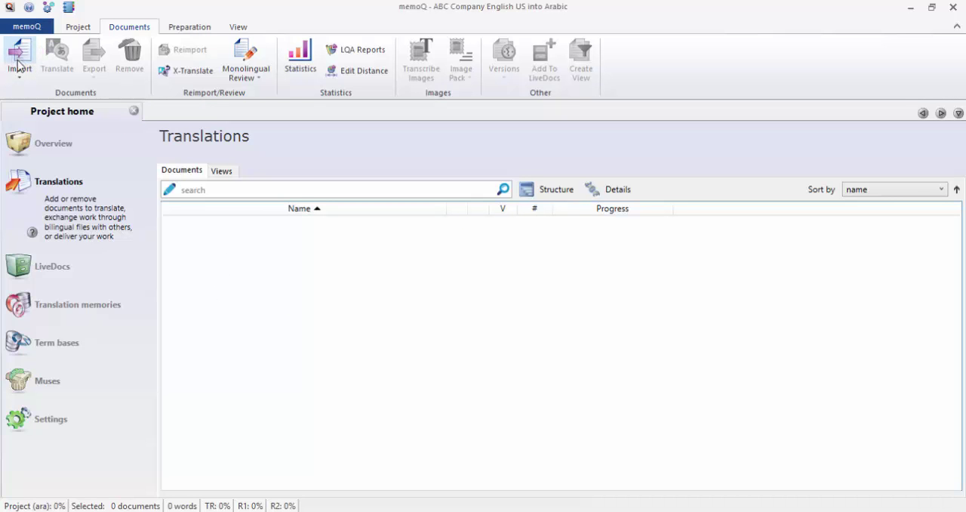
mouse_move(417, 290)
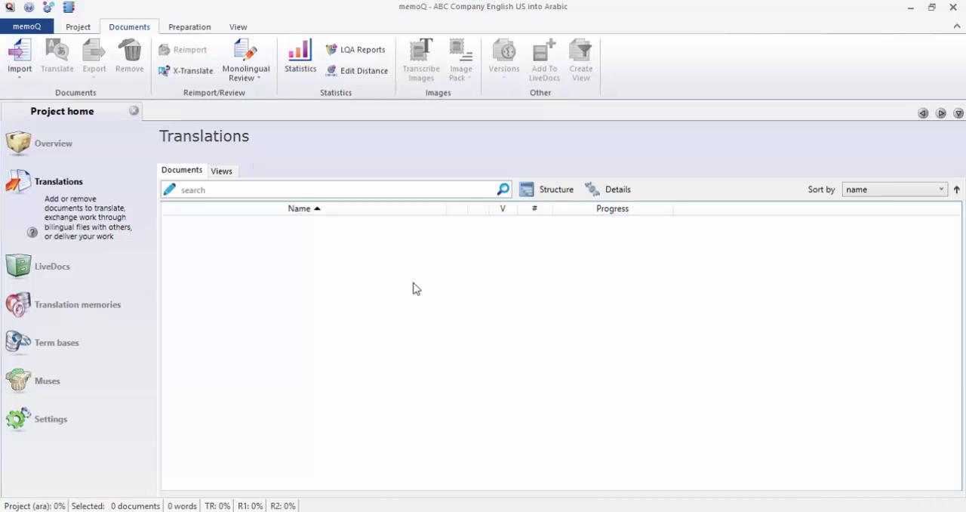
right_click(417, 289)
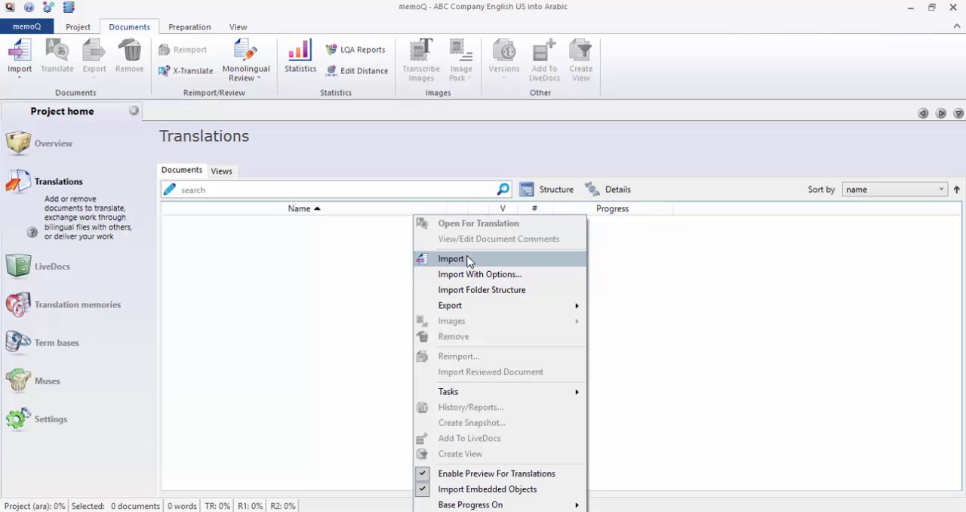
left_click(451, 258)
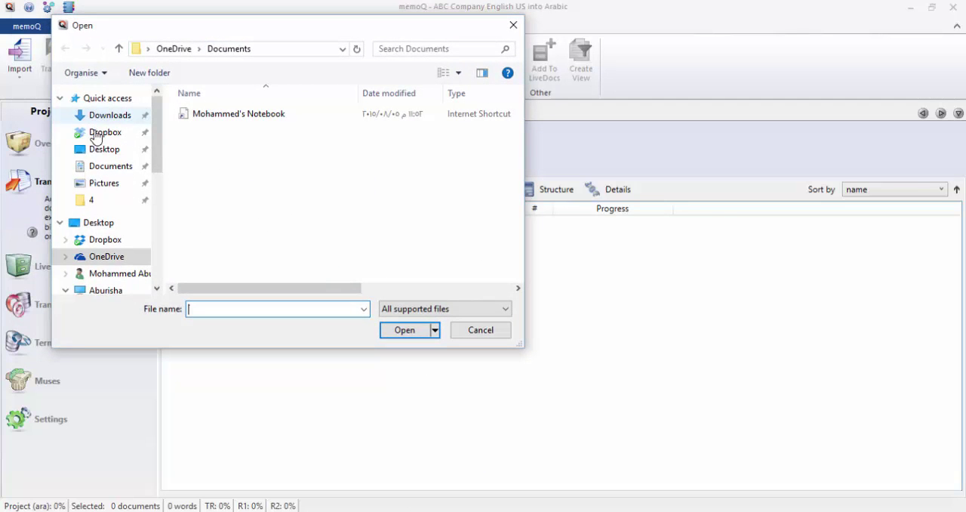
Step: Select the Demo Lesson 3 ABC Company English Arabic Word document on the Desktop
left_click(105, 148)
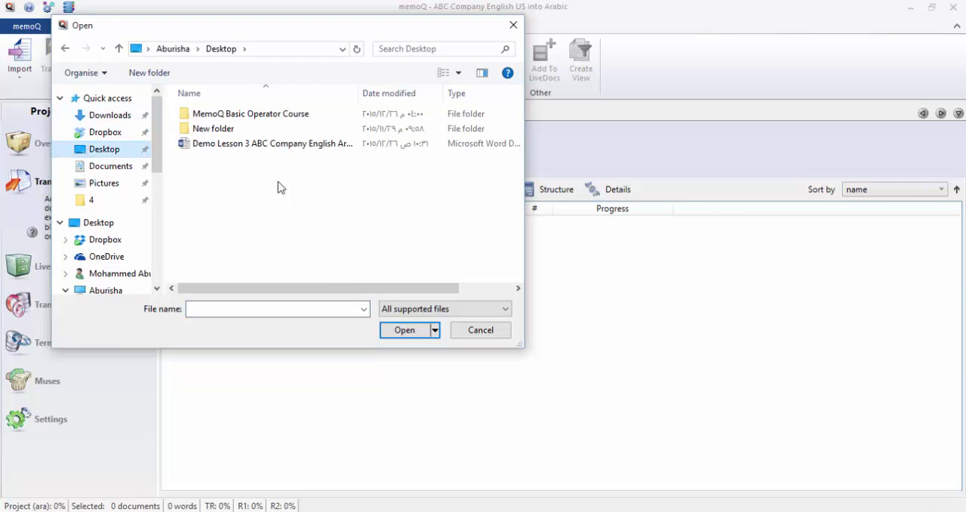
left_click(272, 144)
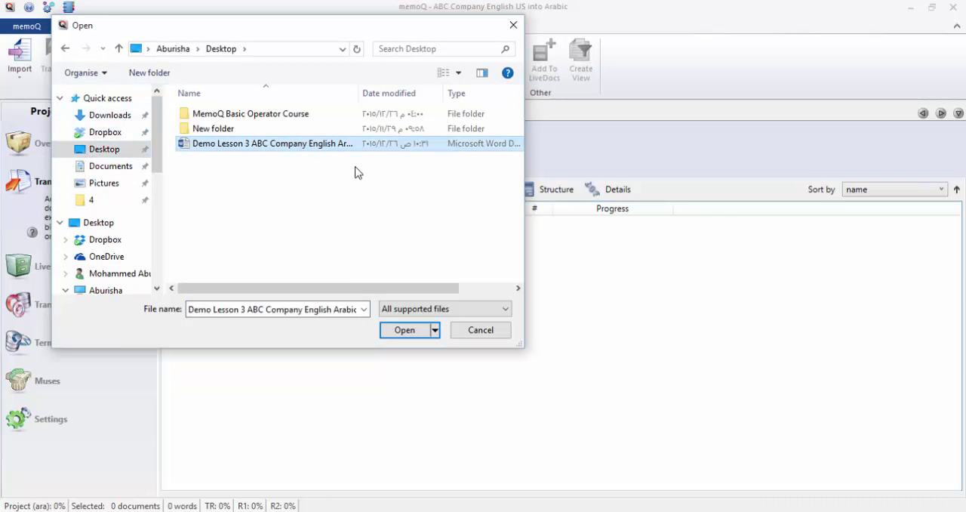